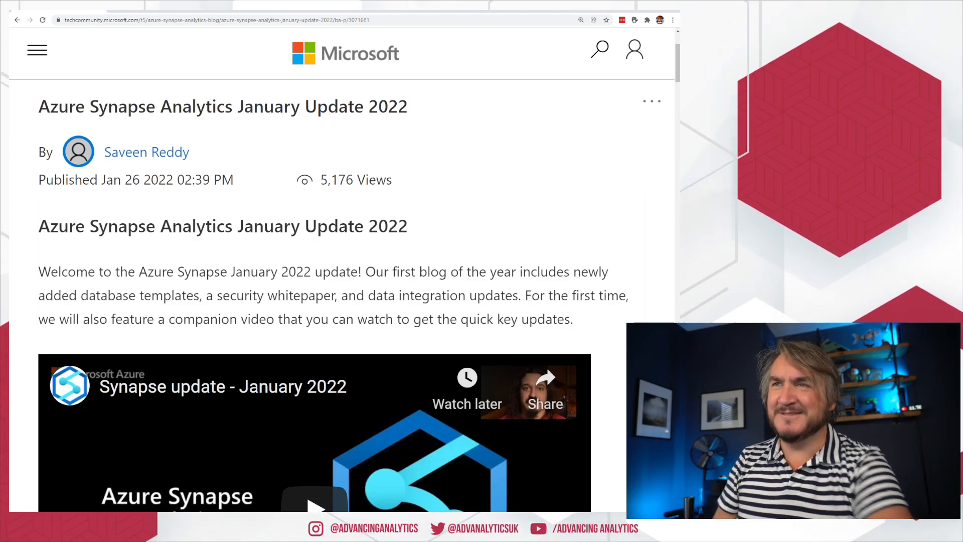
# - Scroll past the post header and companion YouTube video to the full table of contents
pyautogui.scroll(-3)
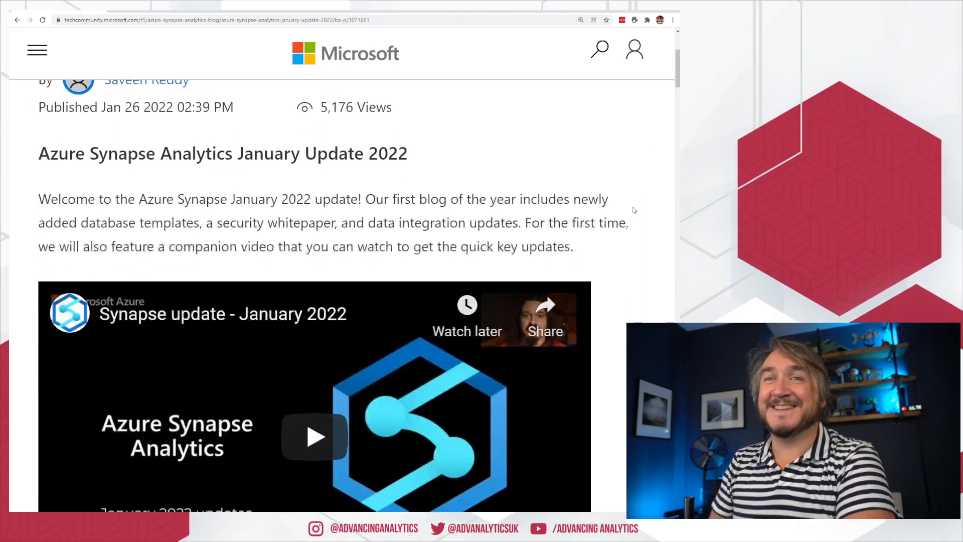
pyautogui.scroll(-3)
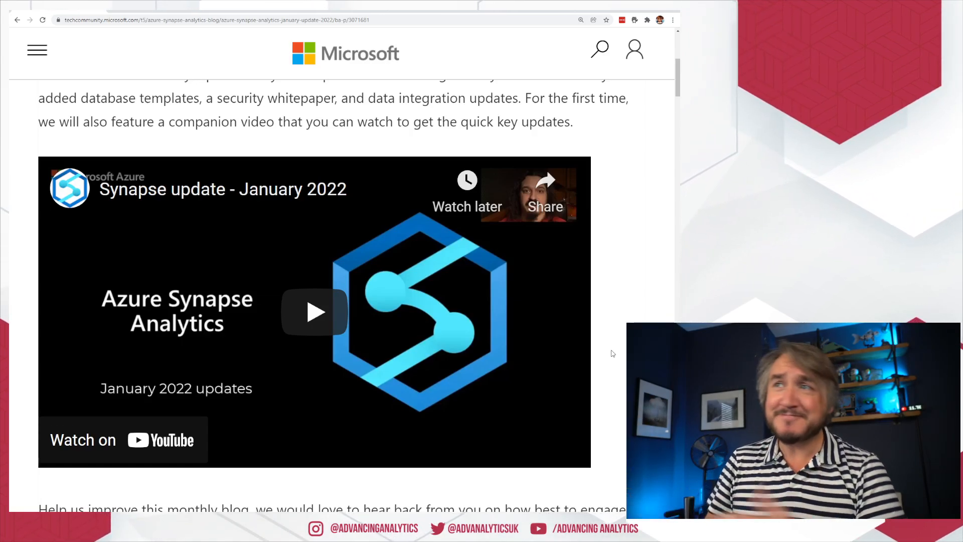
pyautogui.scroll(-3)
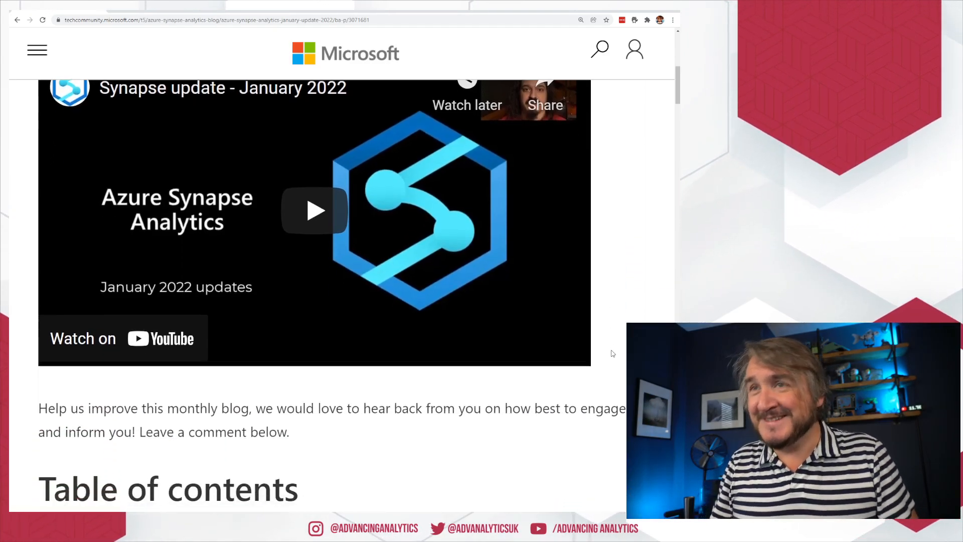
pyautogui.scroll(-3)
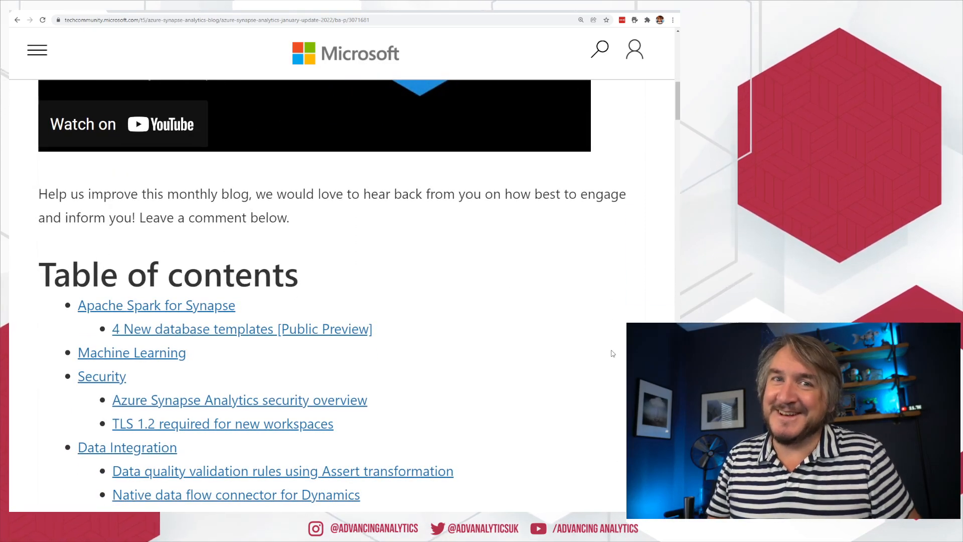
pyautogui.scroll(-3)
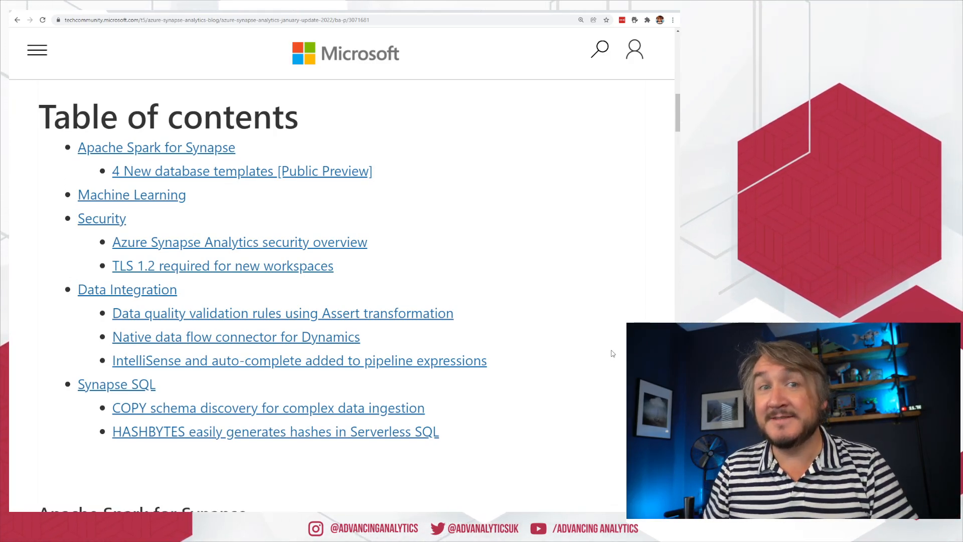
# - Scroll to the Apache Spark section on four new database templates and its gallery image
pyautogui.scroll(-3)
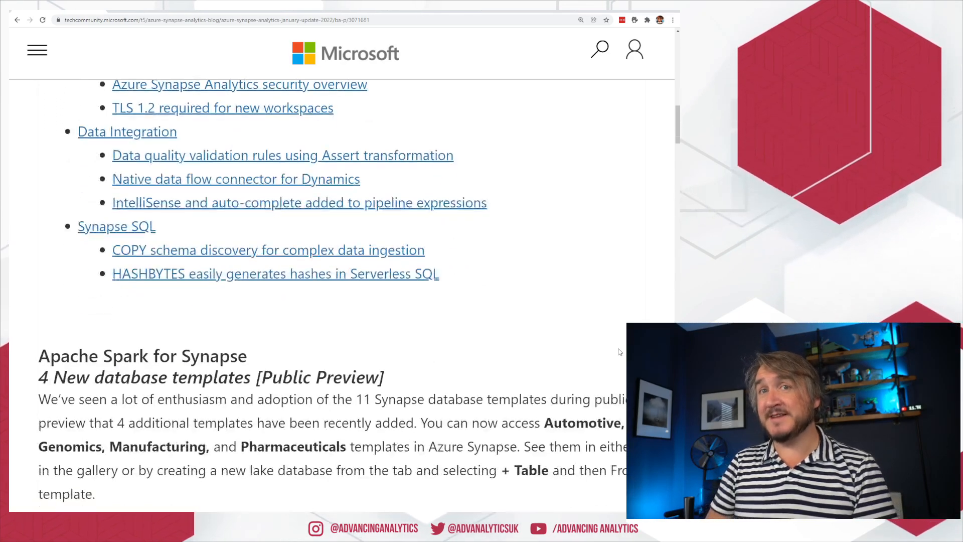
pyautogui.scroll(-3)
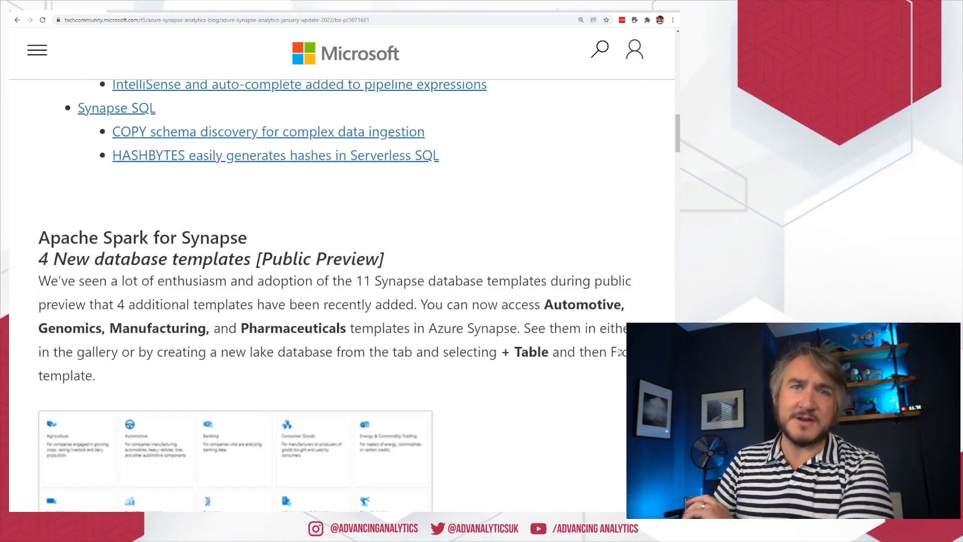
pyautogui.scroll(-3)
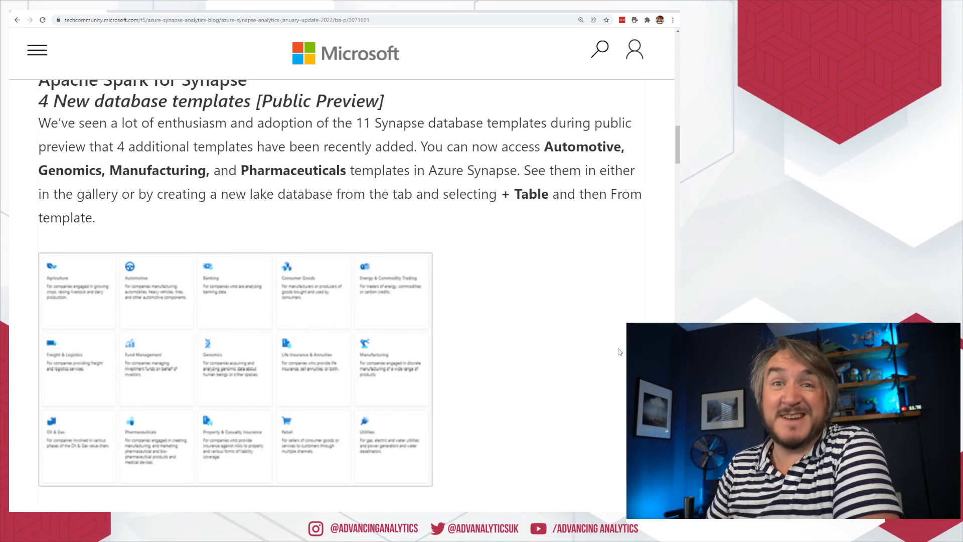
pyautogui.scroll(-3)
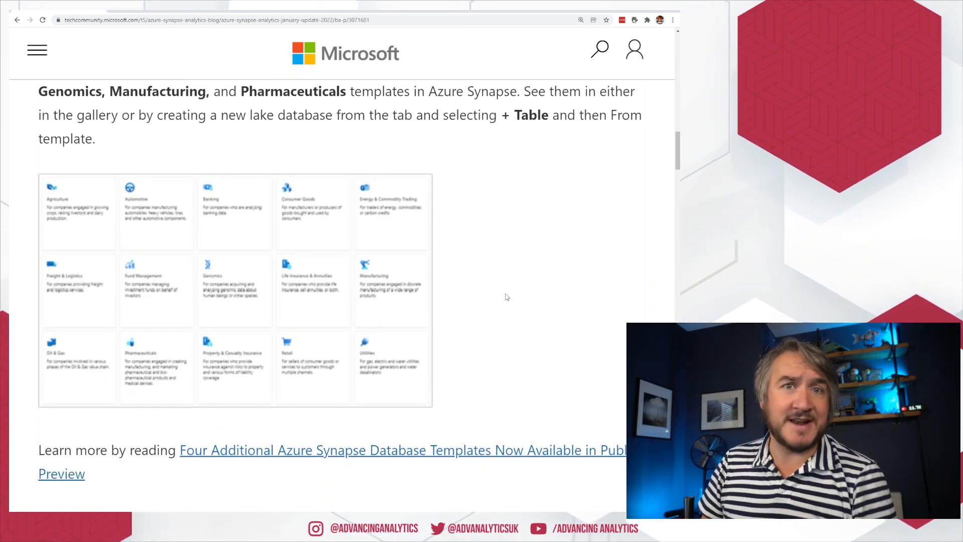
pyautogui.click(402, 449)
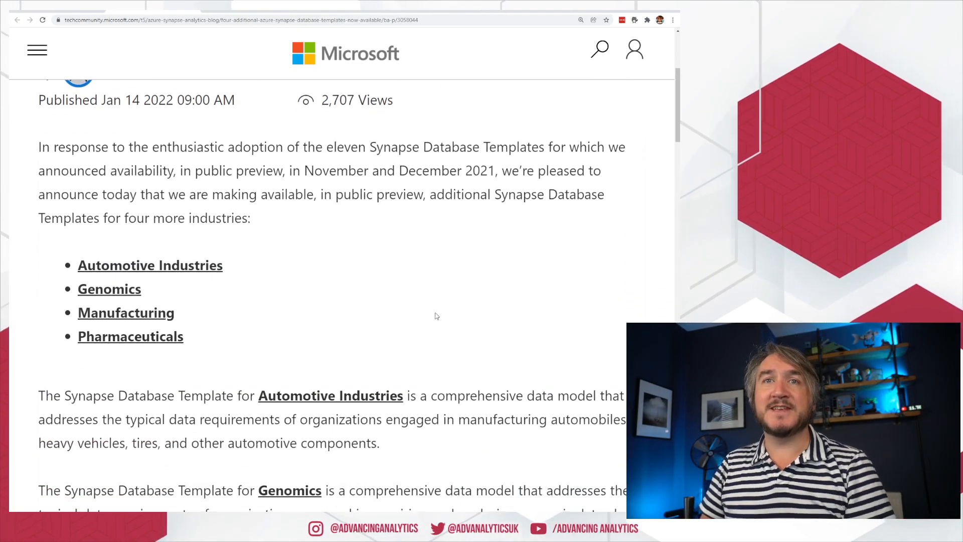
pyautogui.scroll(-3)
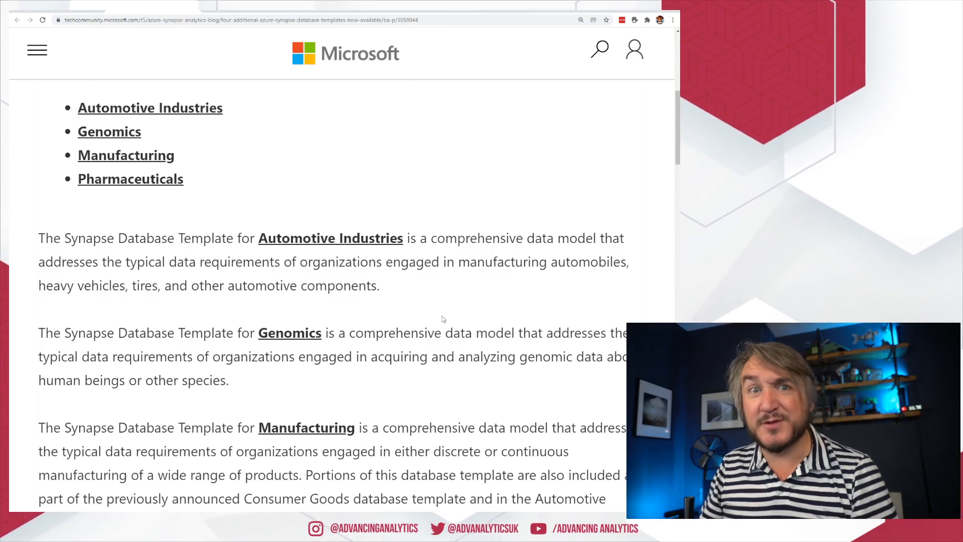
pyautogui.scroll(-3)
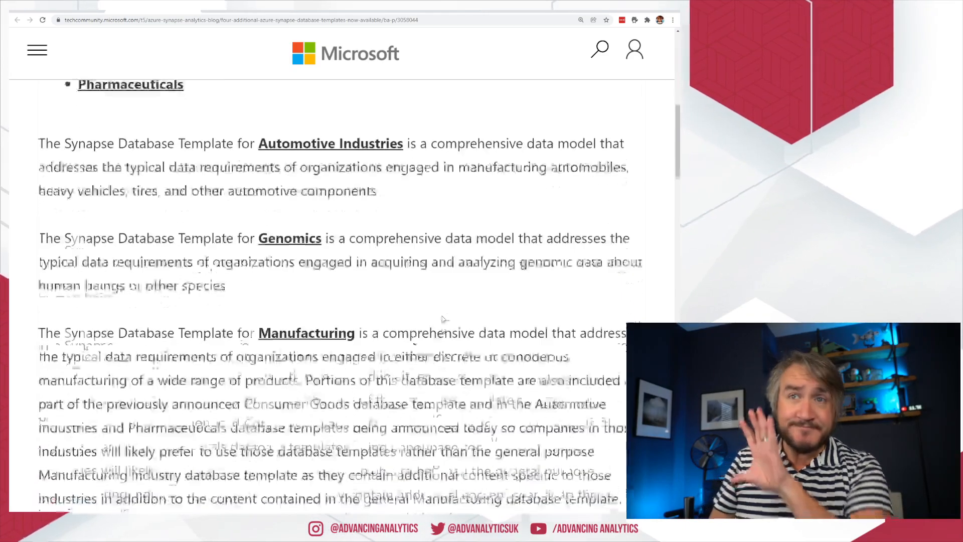
pyautogui.scroll(-3)
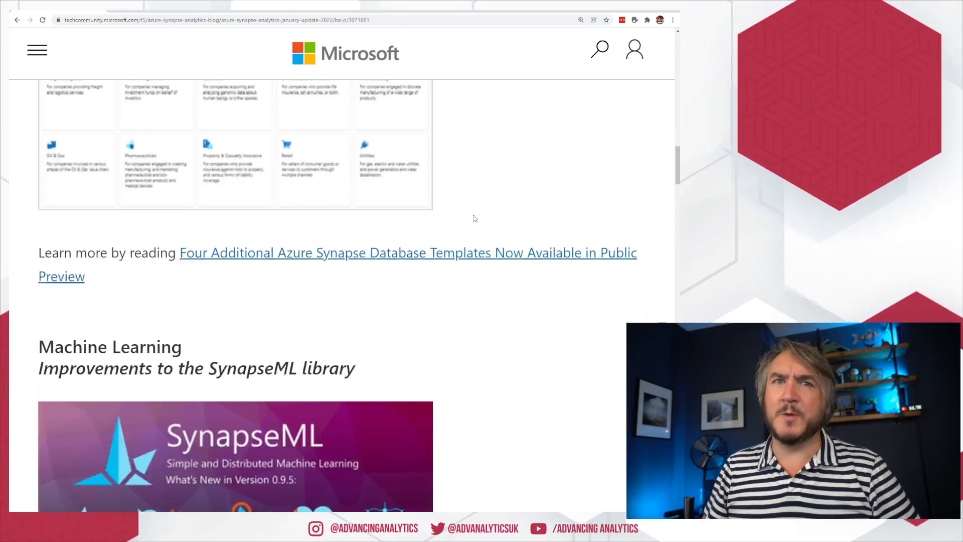
# - Scroll to the SynapseML v0.9.5 capability list, through Text to Speech and release notes
pyautogui.scroll(-3)
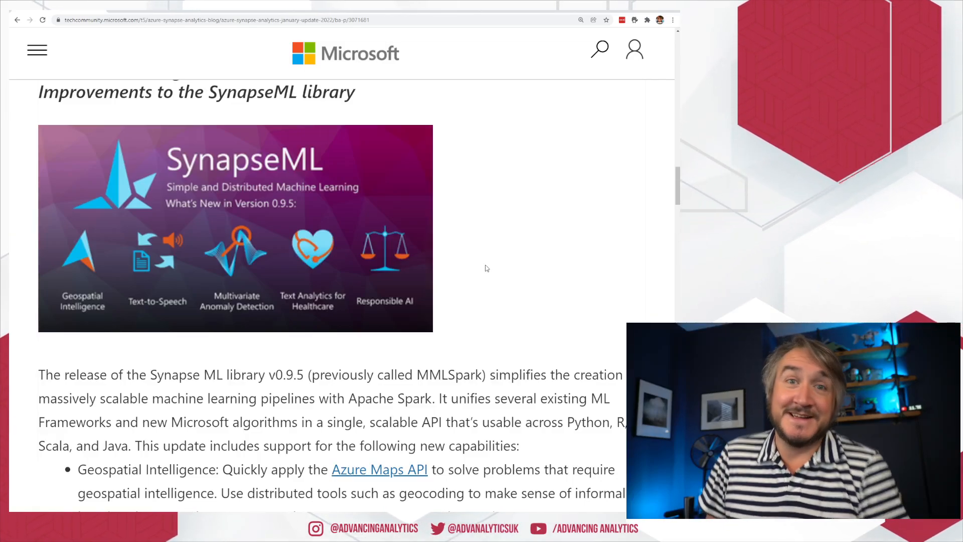
pyautogui.scroll(-3)
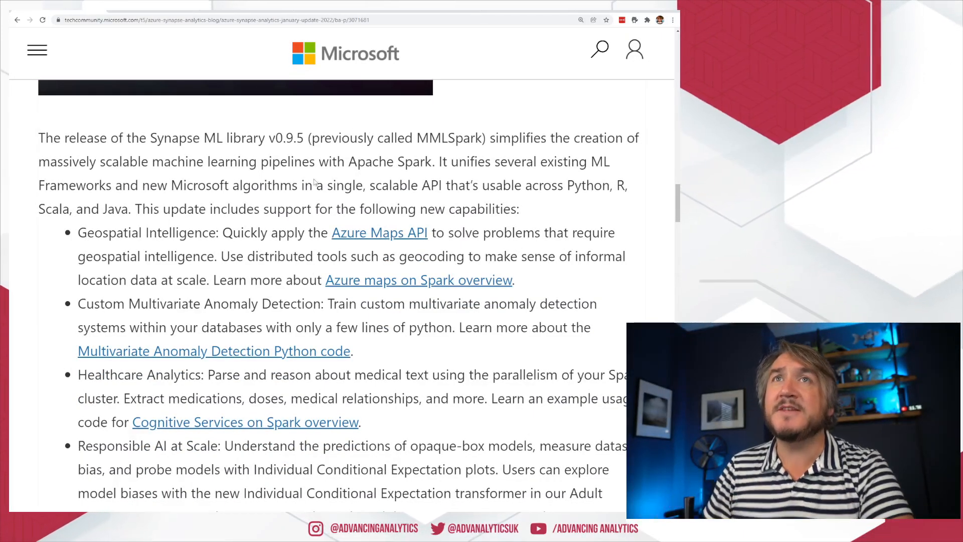
pyautogui.scroll(-3)
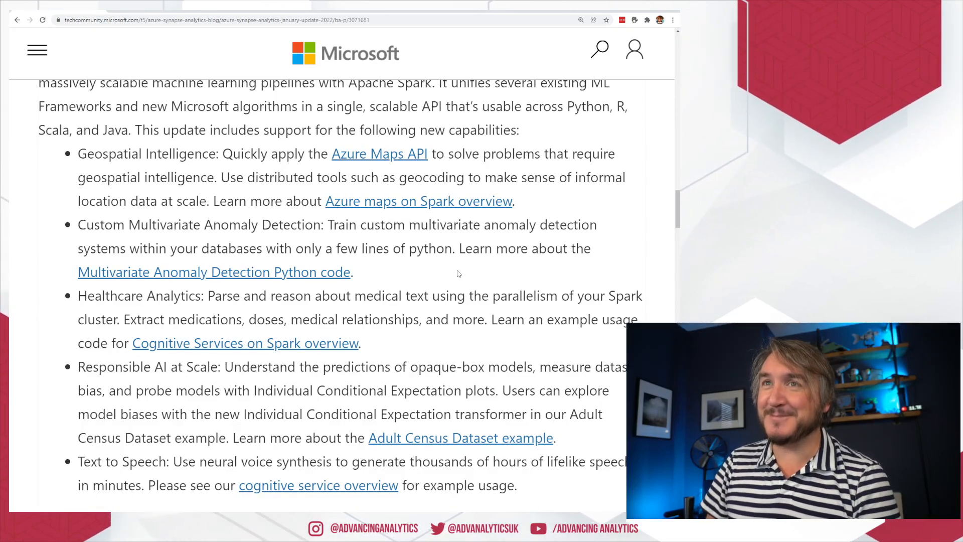
pyautogui.scroll(-3)
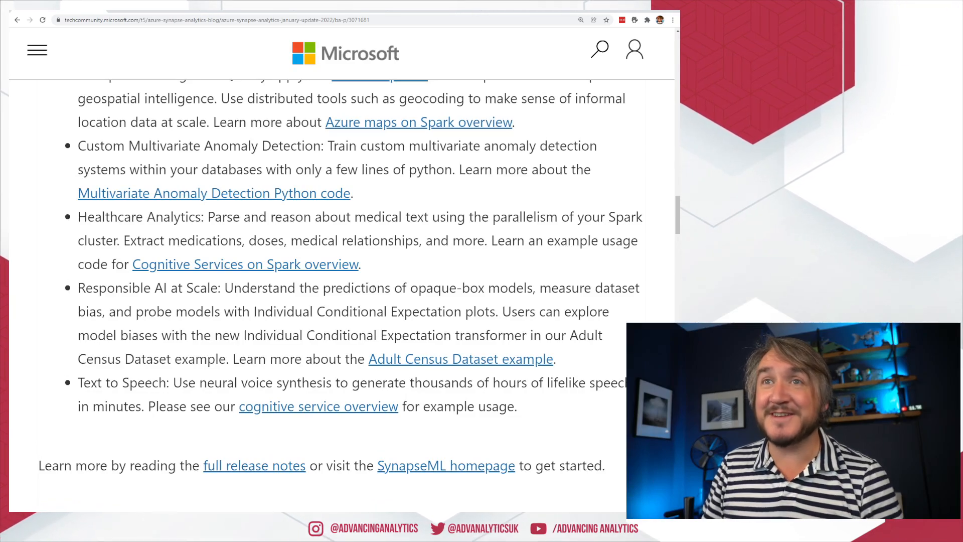
# - Locate the 'SynapseML homepage' link ending the Machine Learning section and open the homepage
pyautogui.scroll(-3)
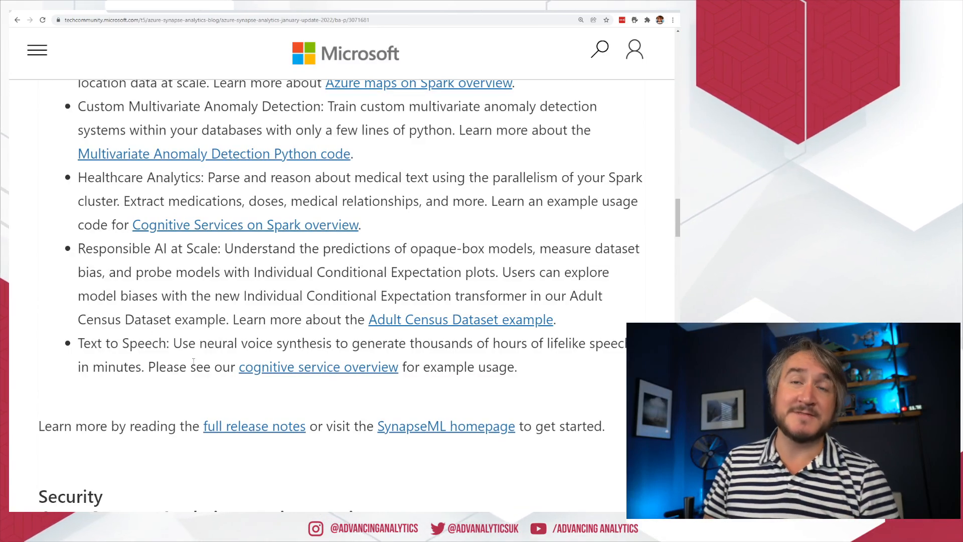
pyautogui.scroll(3)
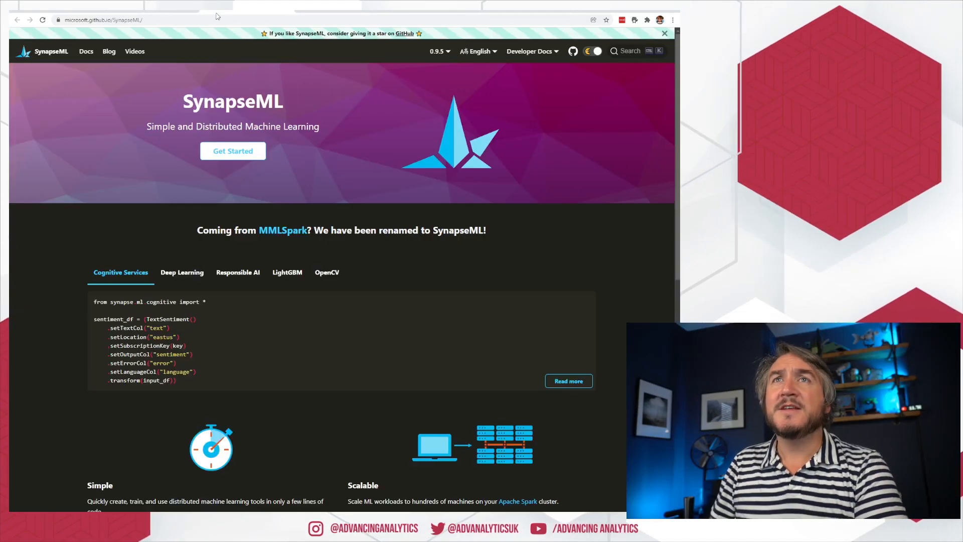
# - View the SynapseML installation instructions for Databricks, Python and Synapse
pyautogui.scroll(-3)
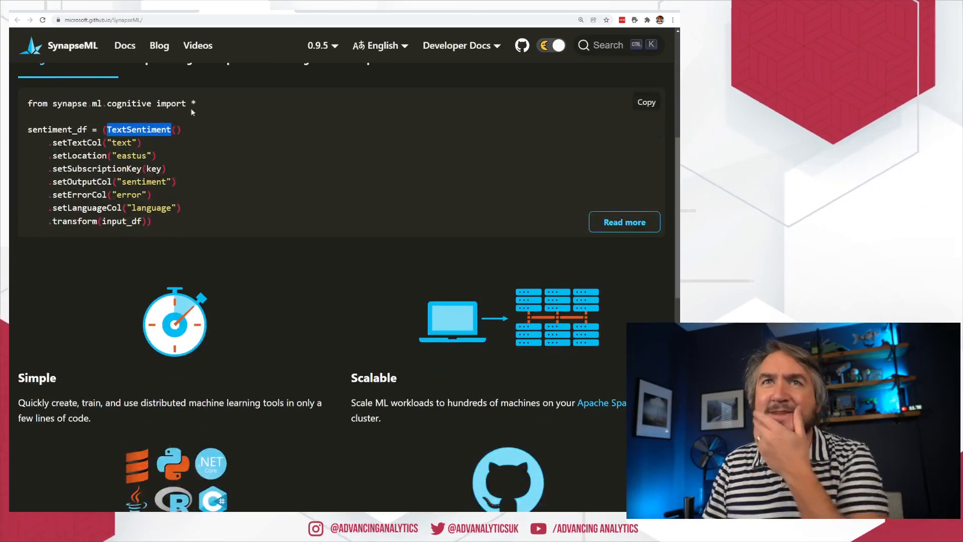
pyautogui.scroll(-3)
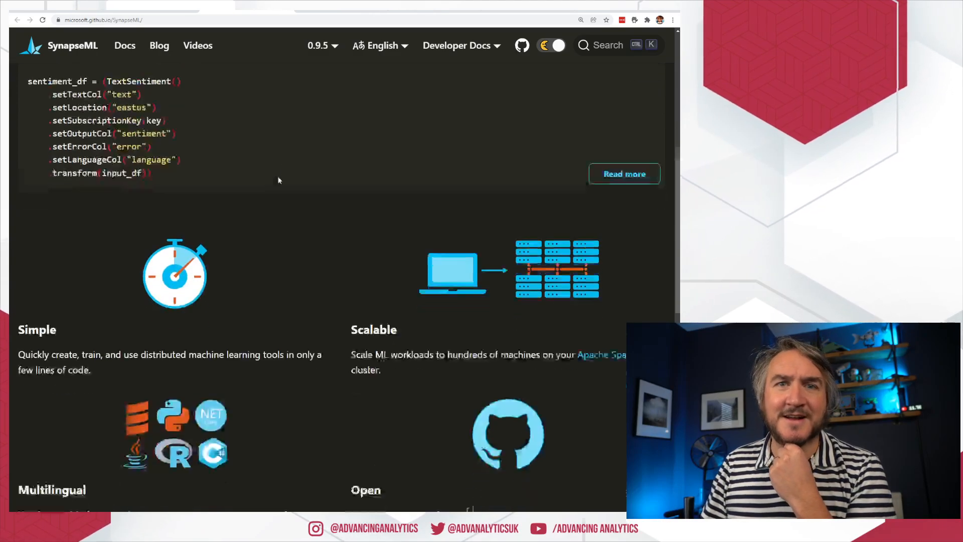
pyautogui.scroll(-3)
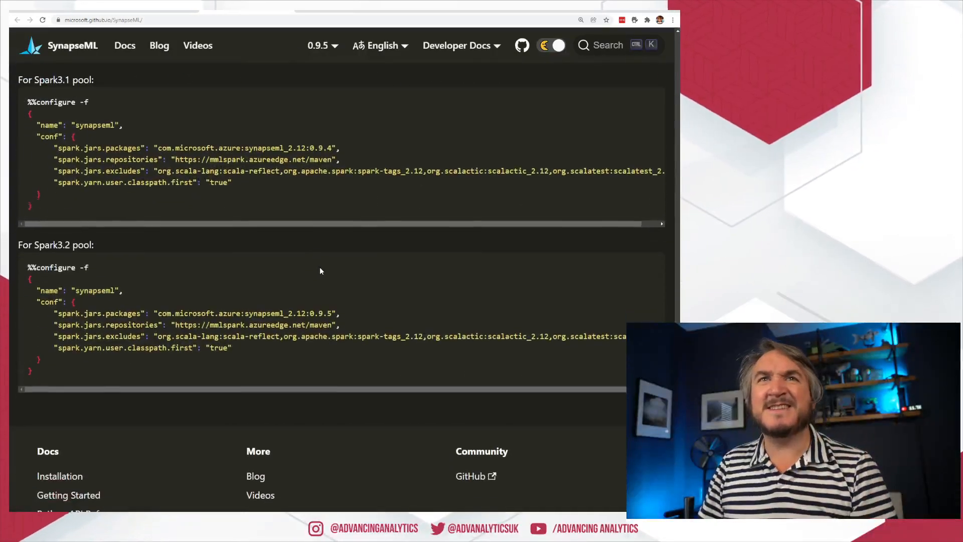
pyautogui.click(193, 173)
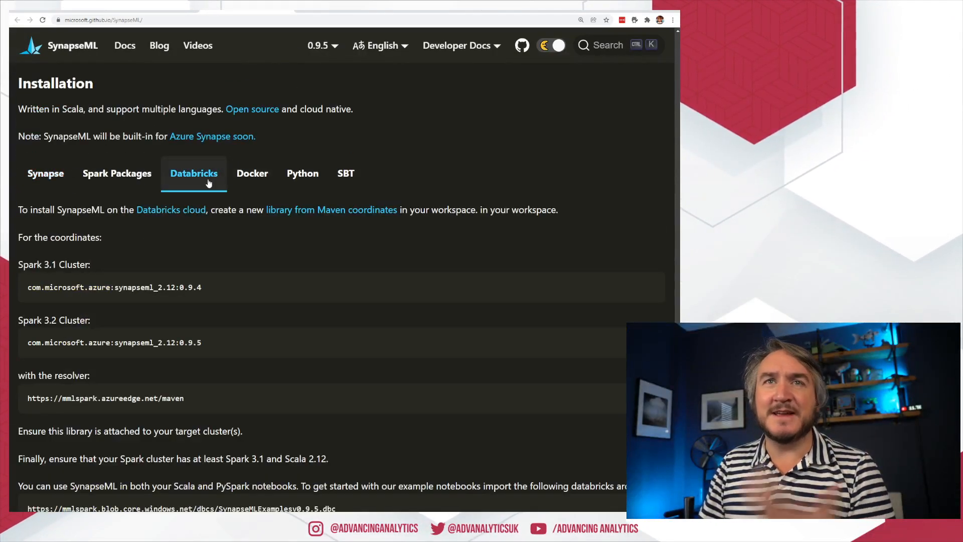
pyautogui.click(302, 173)
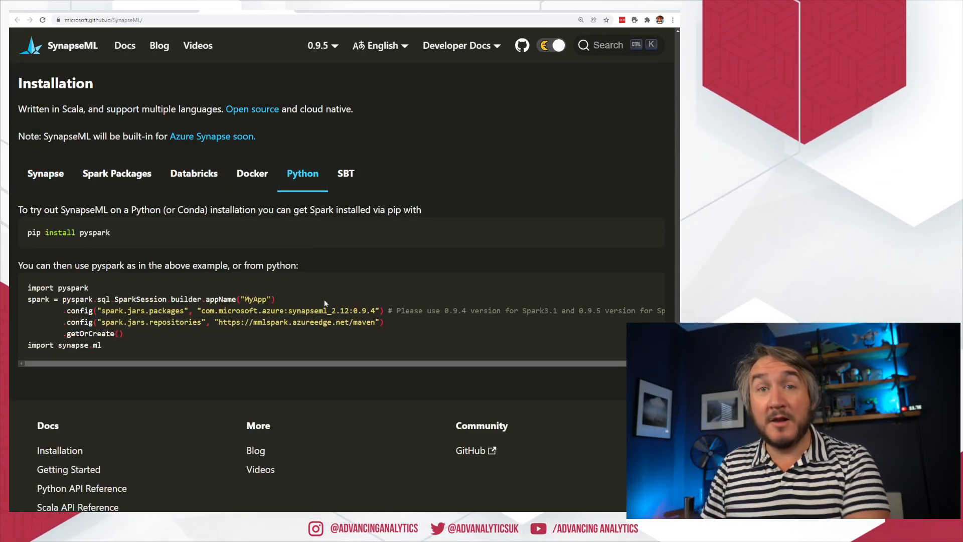
pyautogui.click(46, 173)
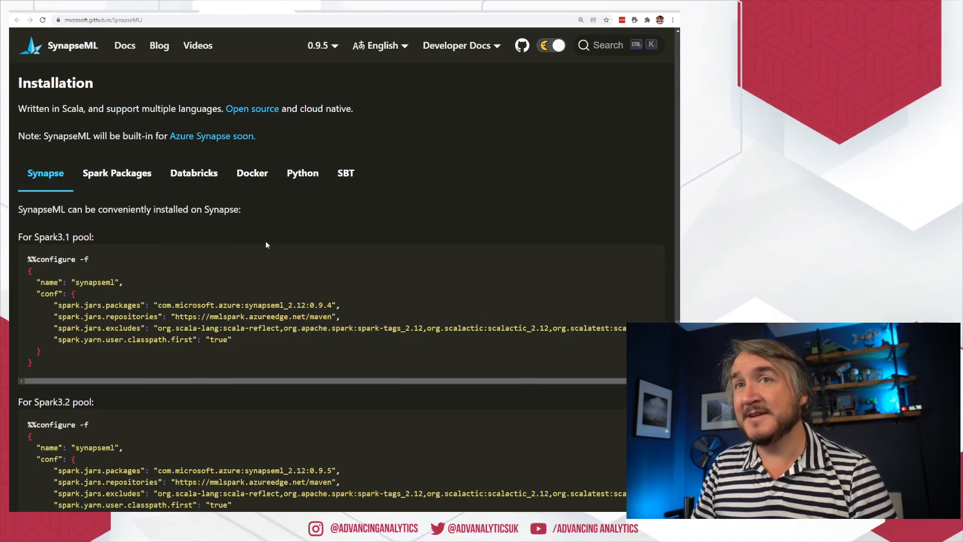
# - Read the Azure Maps Geospatial Services page, then return to the blog post
pyautogui.scroll(-3)
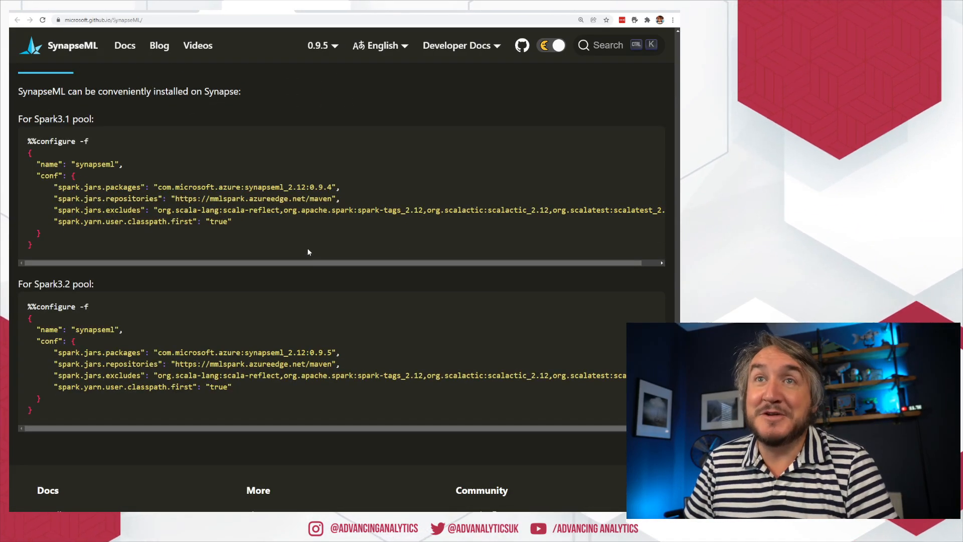
pyautogui.scroll(-3)
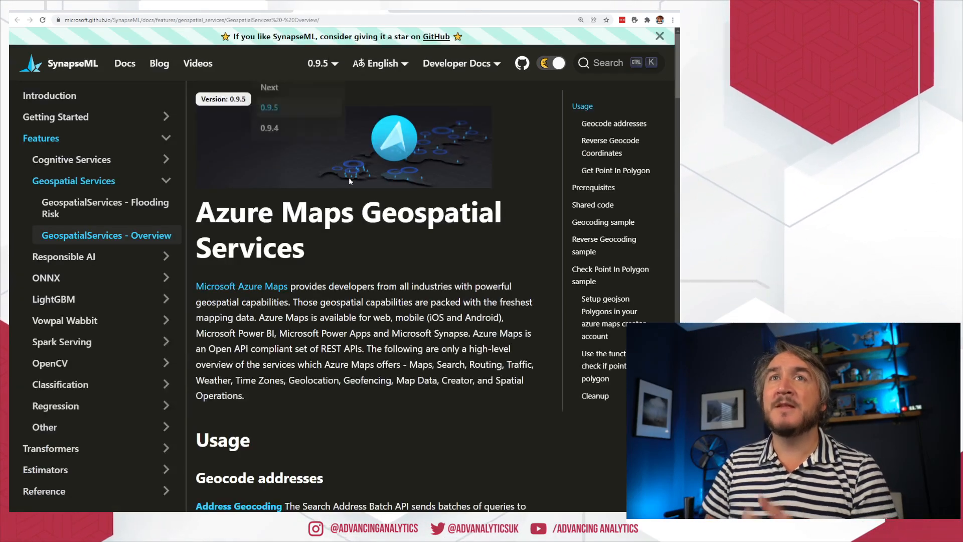
pyautogui.scroll(-3)
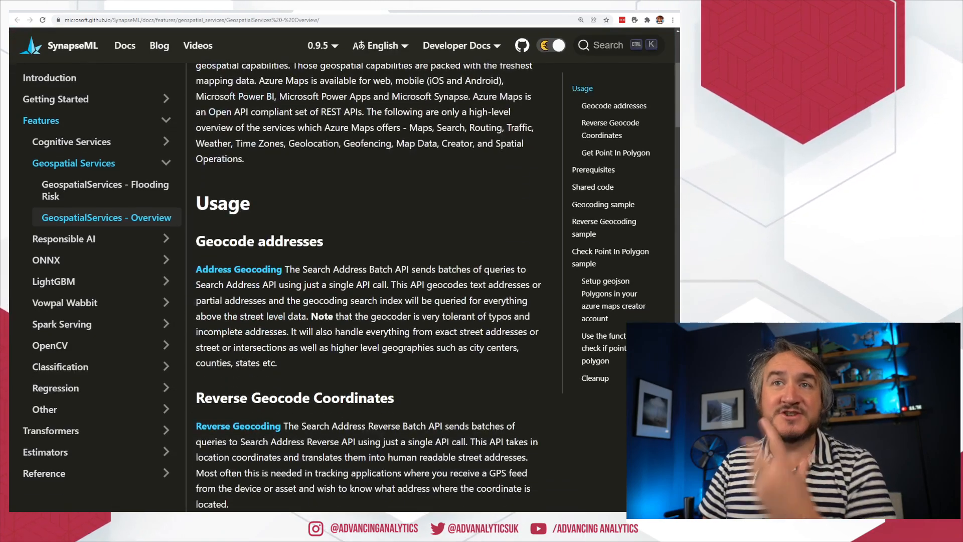
pyautogui.scroll(-3)
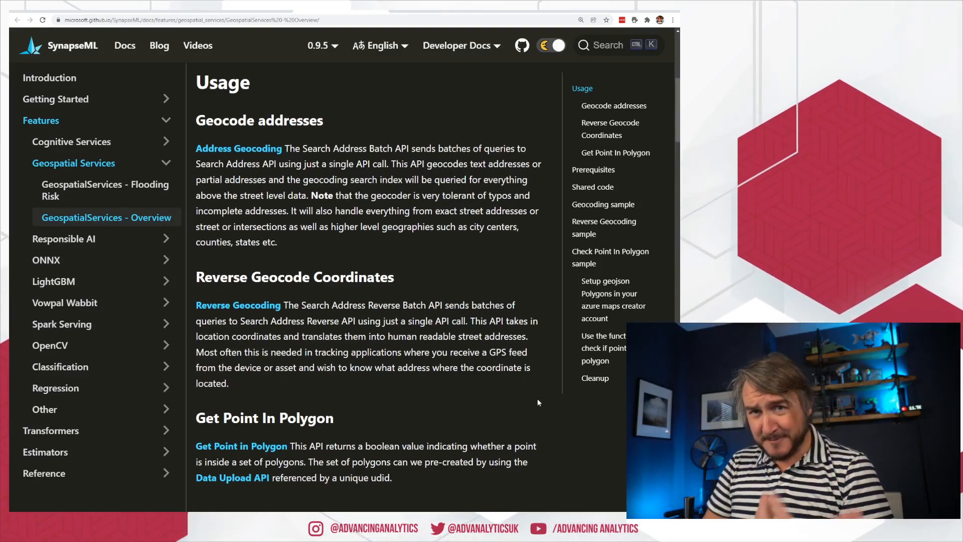
pyautogui.scroll(-3)
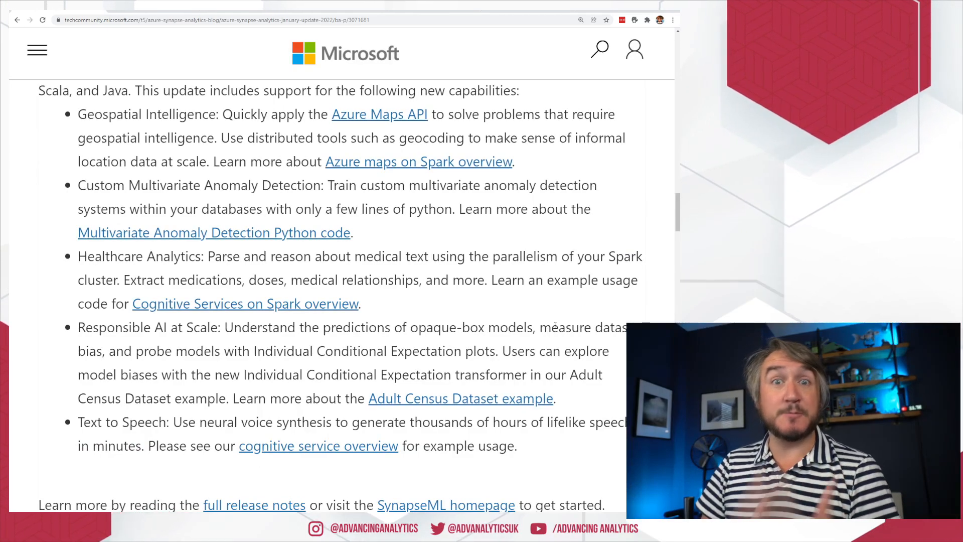
# - Highlight the former name MMLSpark, then scroll past the capabilities to the Security section
pyautogui.scroll(-3)
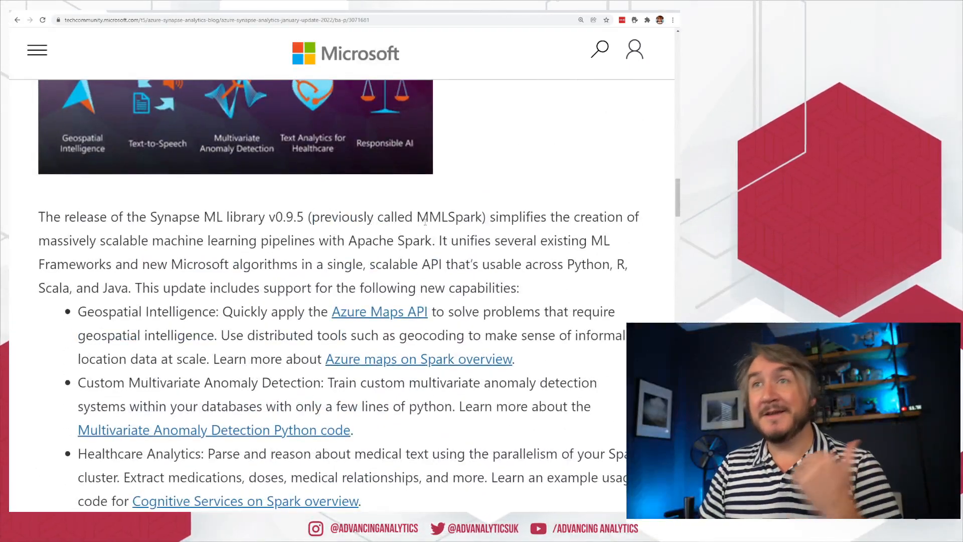
pyautogui.doubleClick(449, 217)
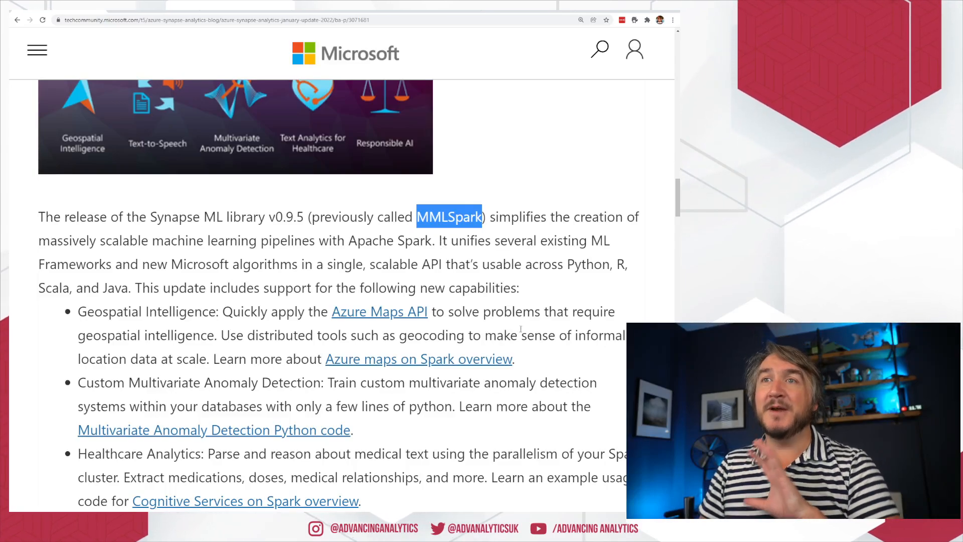
pyautogui.scroll(-3)
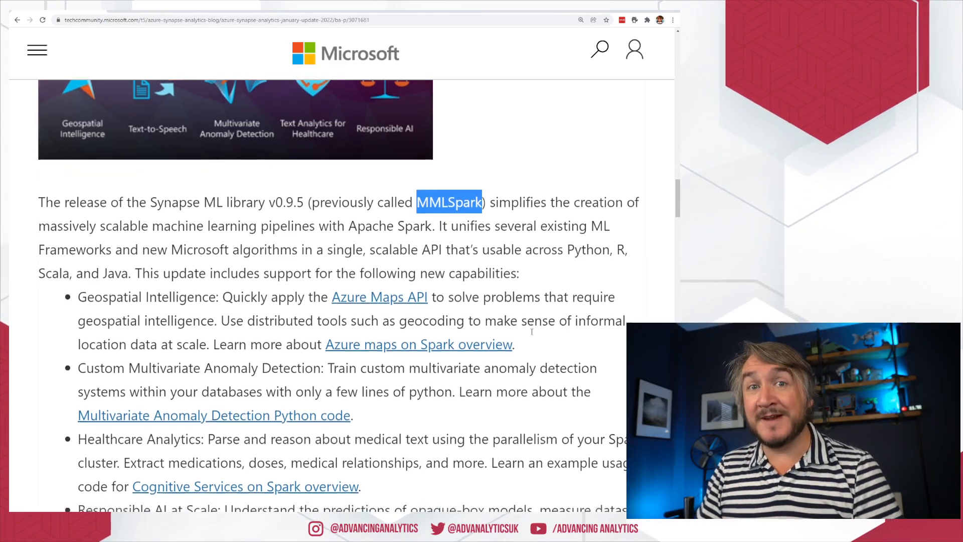
pyautogui.scroll(-3)
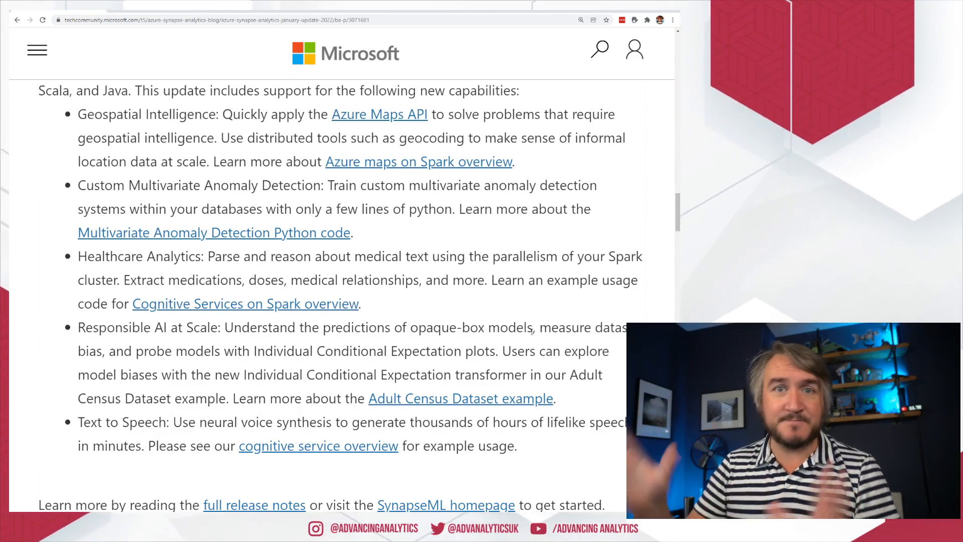
pyautogui.scroll(-3)
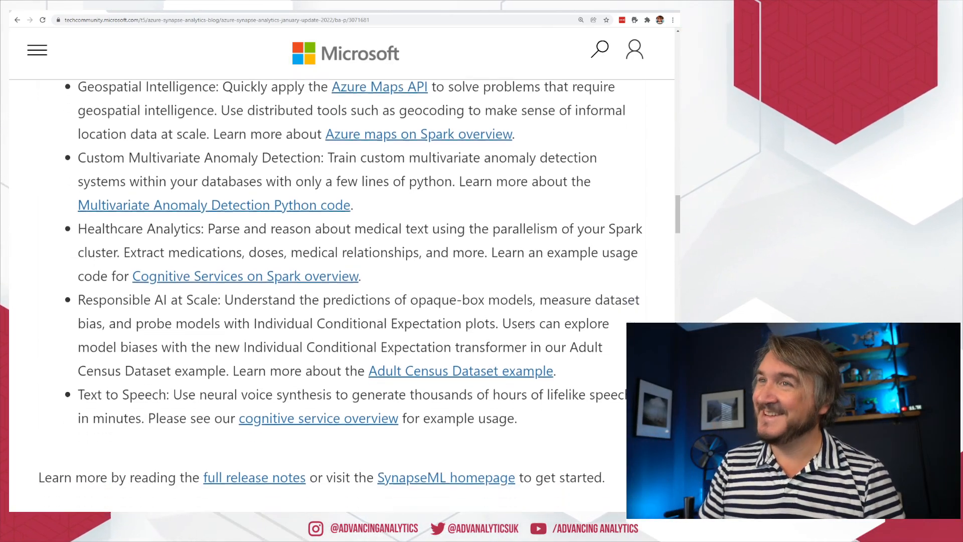
pyautogui.scroll(-3)
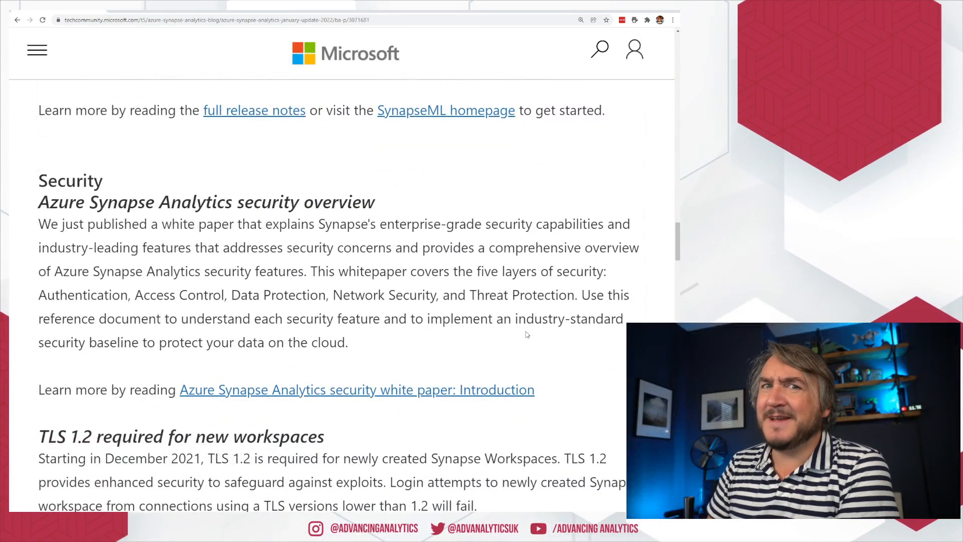
pyautogui.scroll(-3)
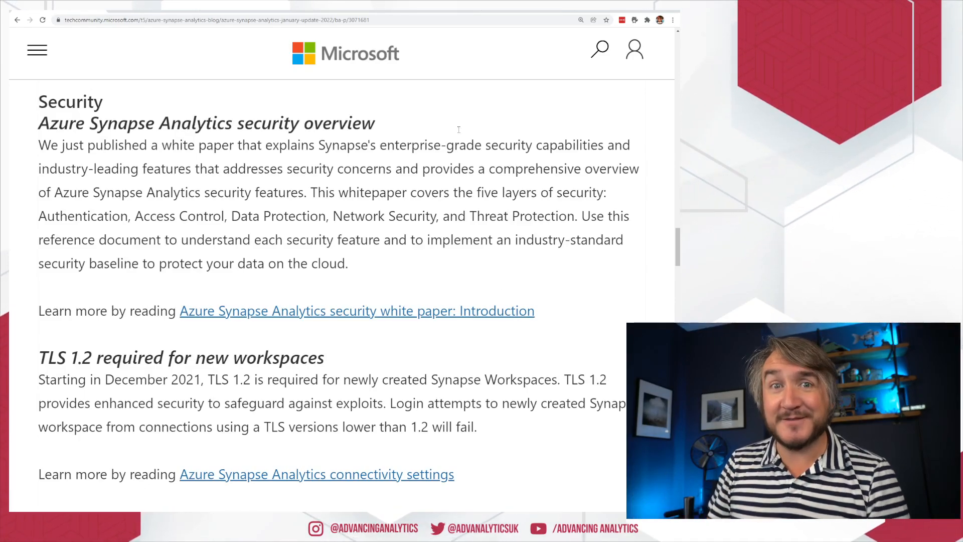
# - Open the security white paper introduction and highlight the Data protection layer
pyautogui.click(357, 310)
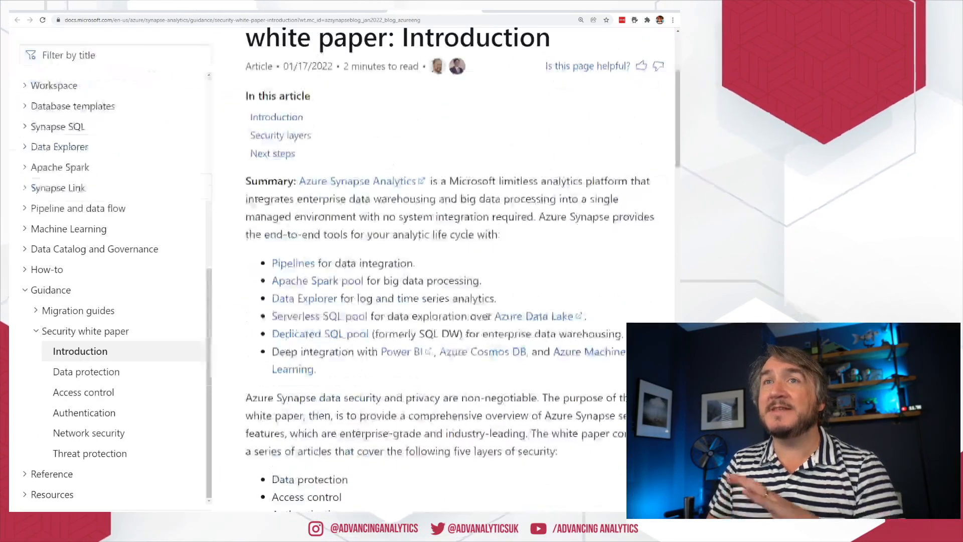
pyautogui.scroll(-3)
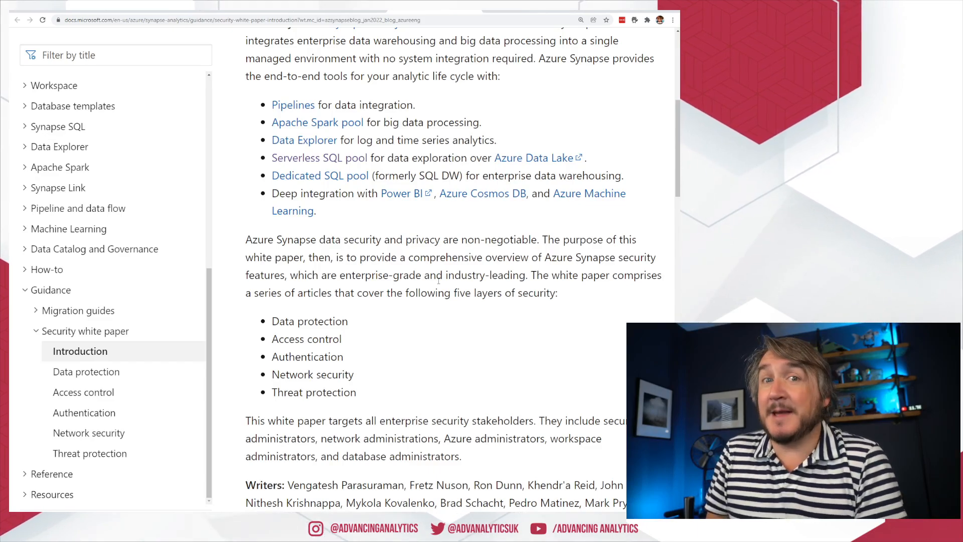
pyautogui.scroll(-3)
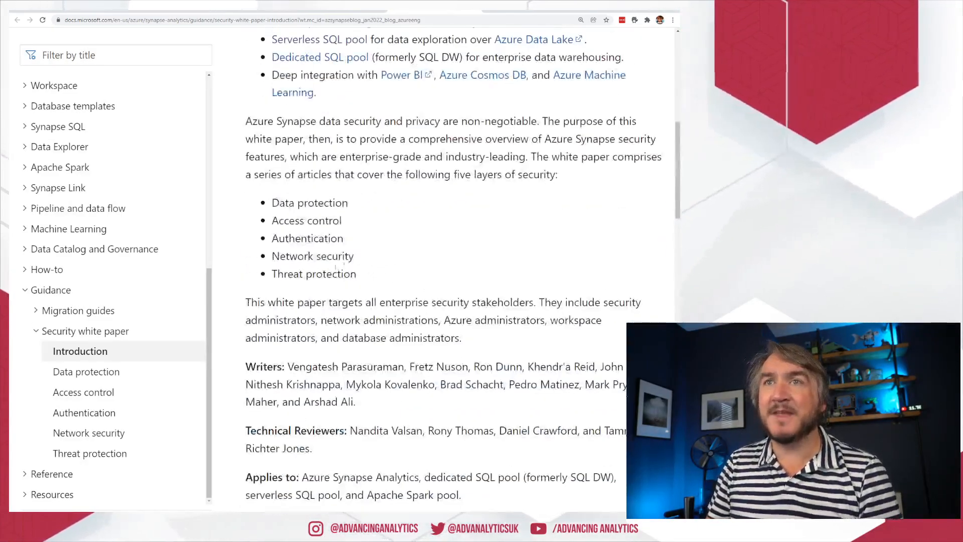
pyautogui.moveTo(430, 242)
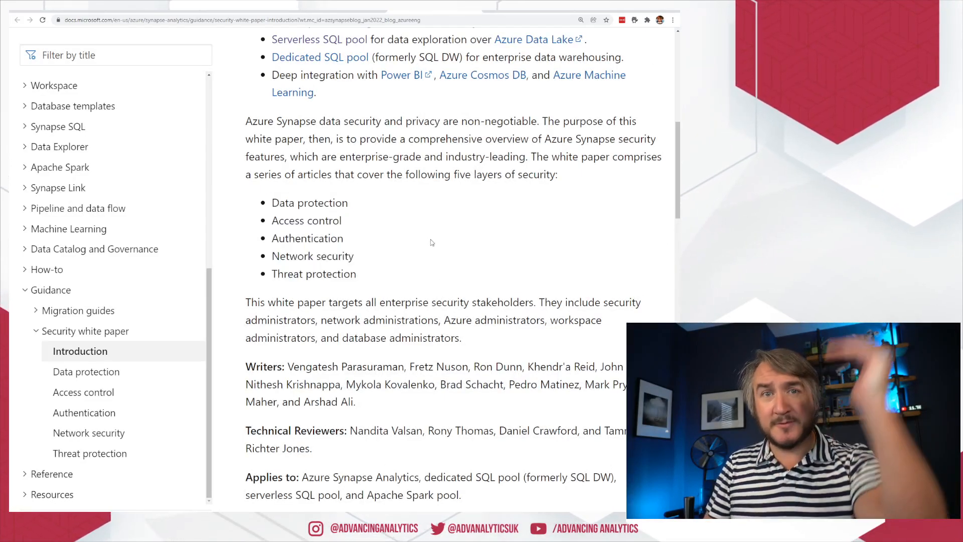
pyautogui.doubleClick(309, 202)
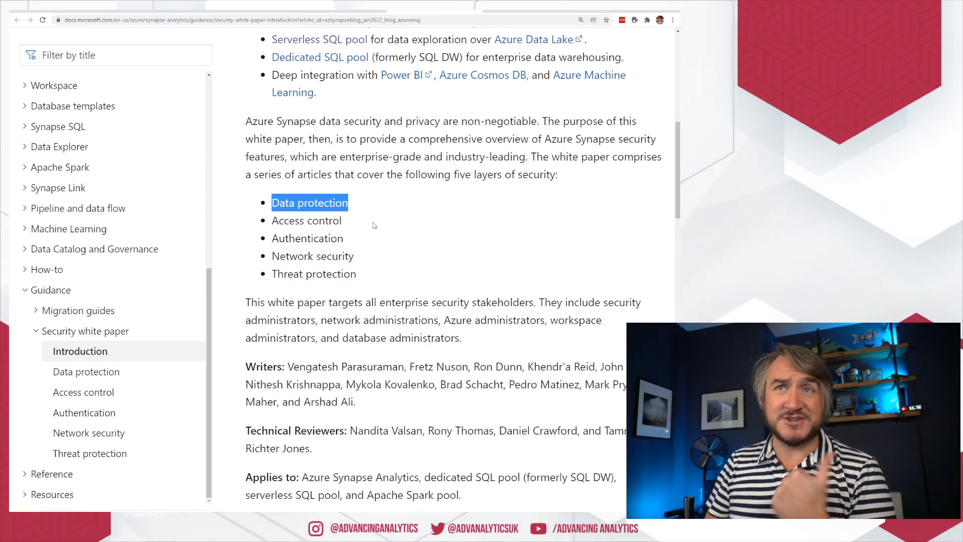
pyautogui.moveTo(434, 249)
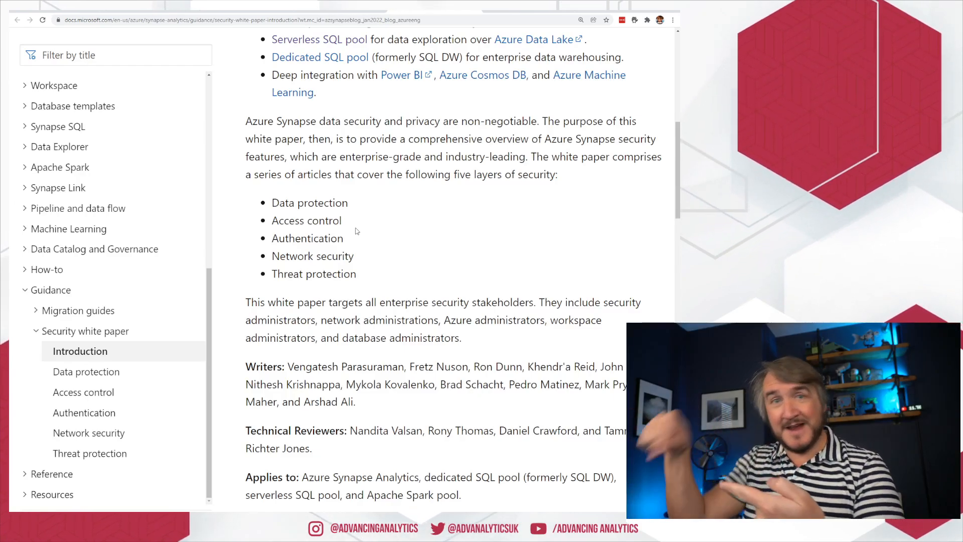
pyautogui.moveTo(400, 257)
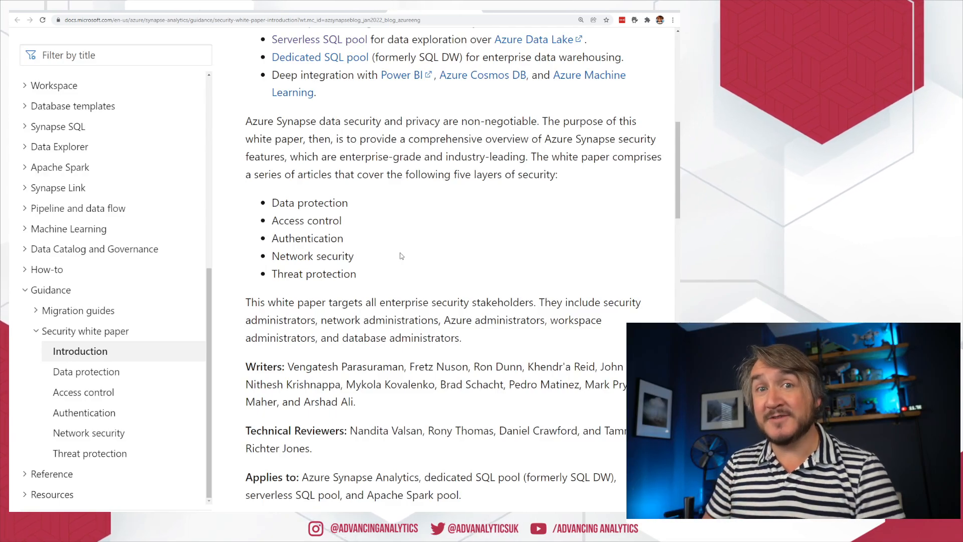
# - Scroll through the introduction article to the five security layers diagram
pyautogui.scroll(-3)
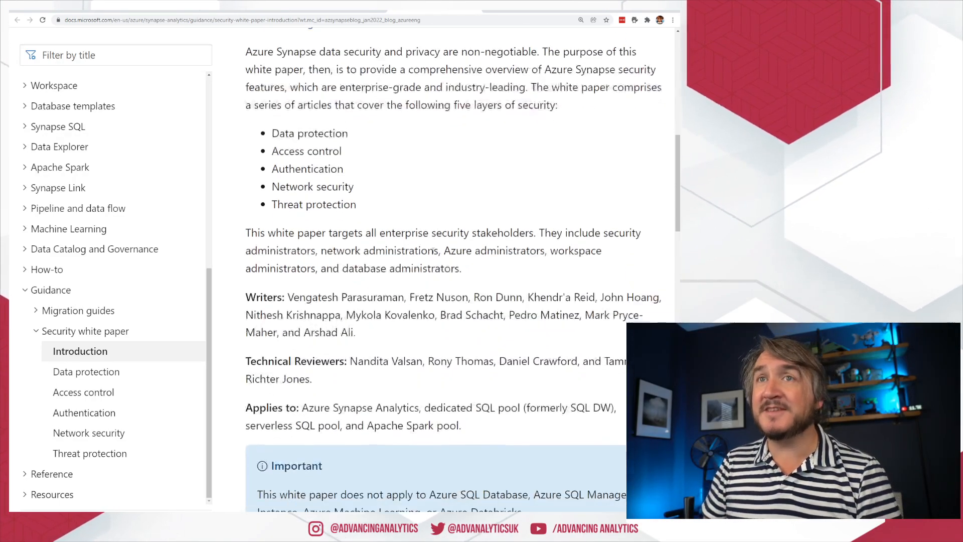
pyautogui.scroll(-3)
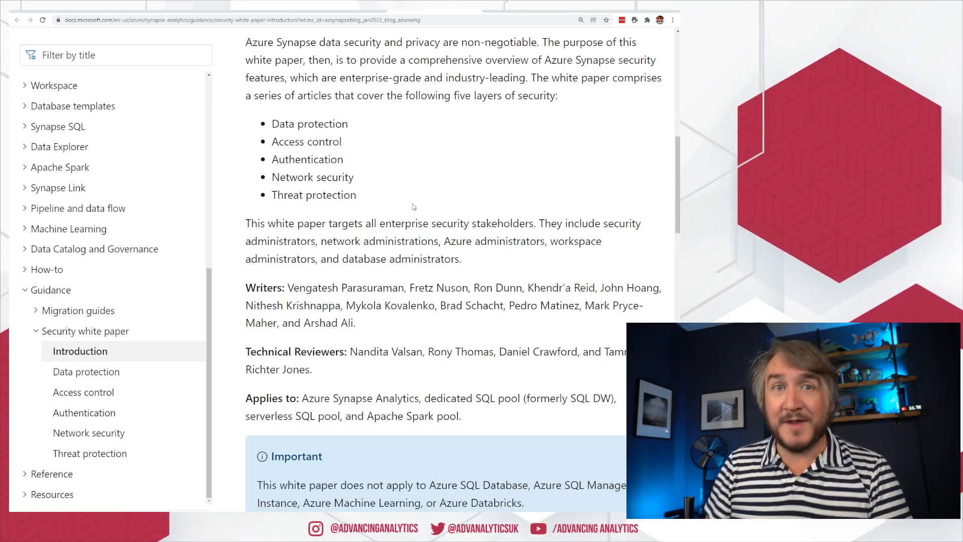
pyautogui.scroll(-3)
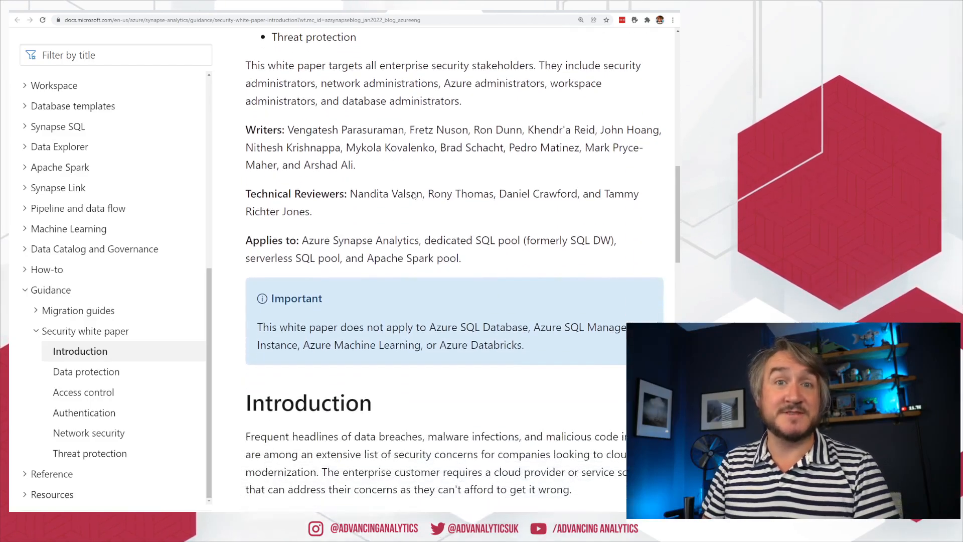
pyautogui.scroll(-3)
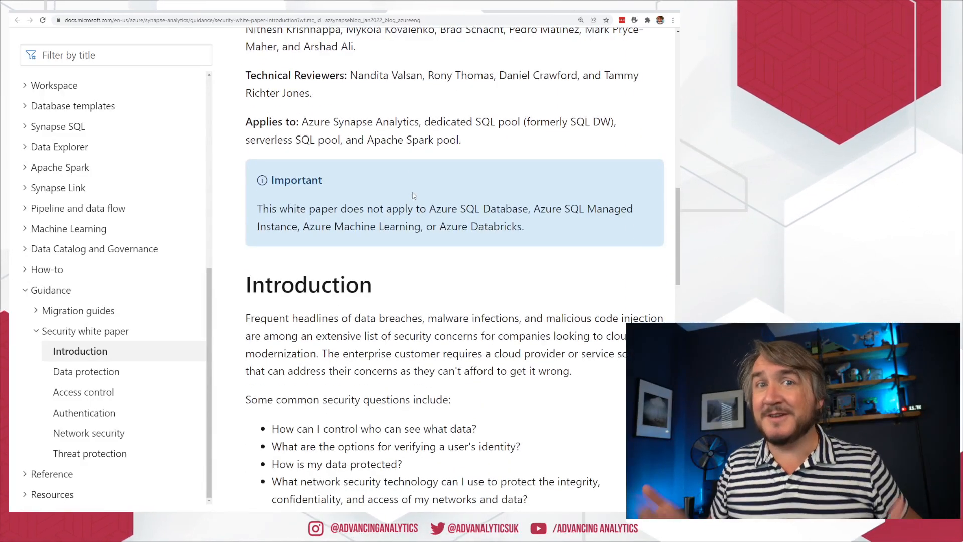
pyautogui.scroll(-3)
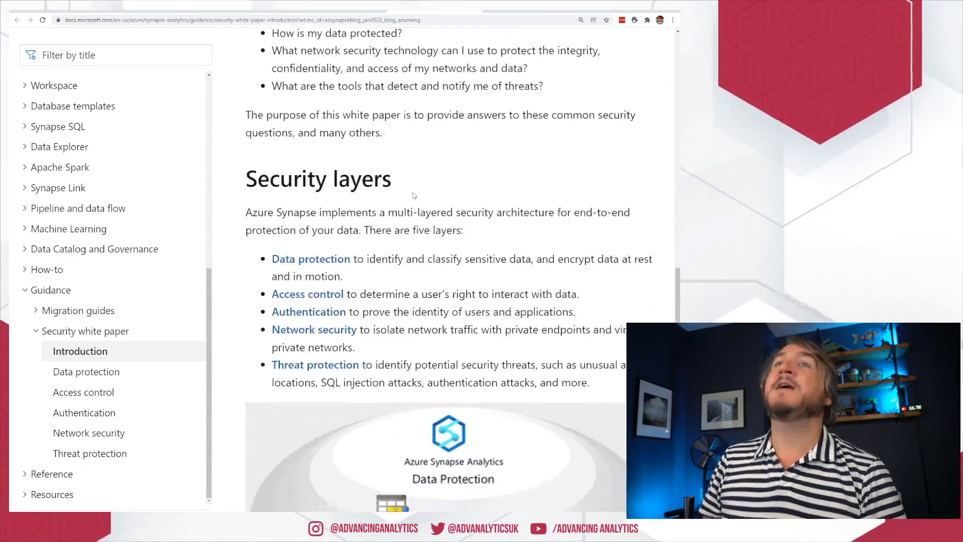
pyautogui.scroll(-3)
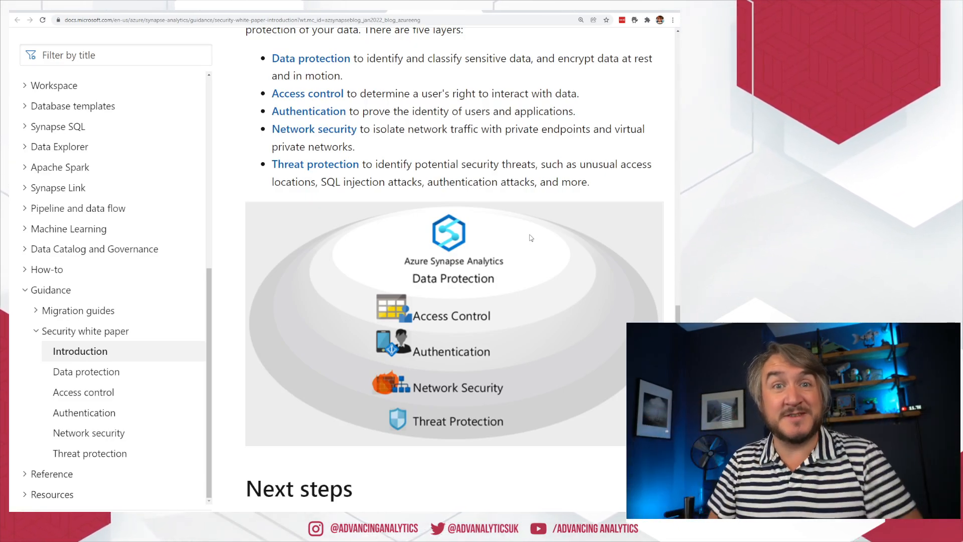
pyautogui.moveTo(558, 211)
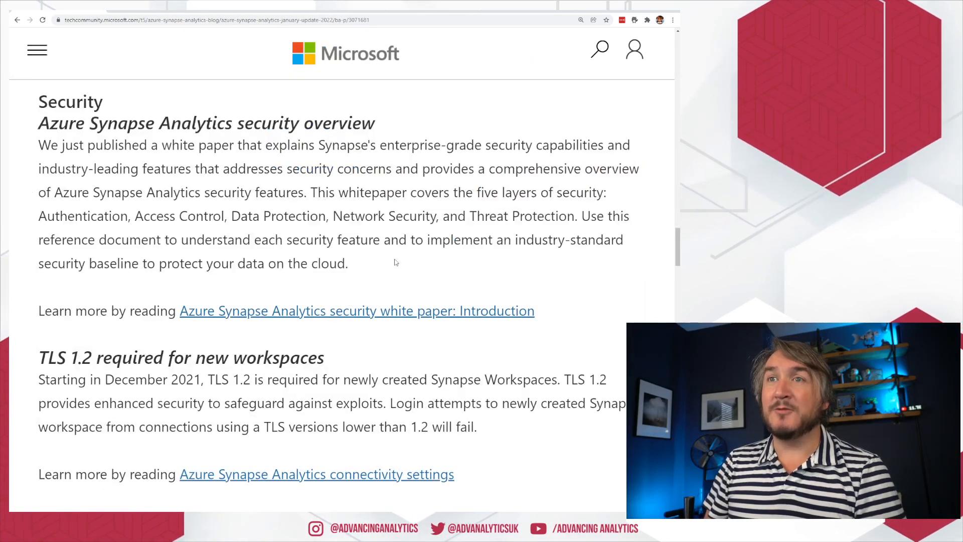
# - Scroll past the TLS 1.2 item to the Data Integration section on Assert transformation
pyautogui.scroll(-3)
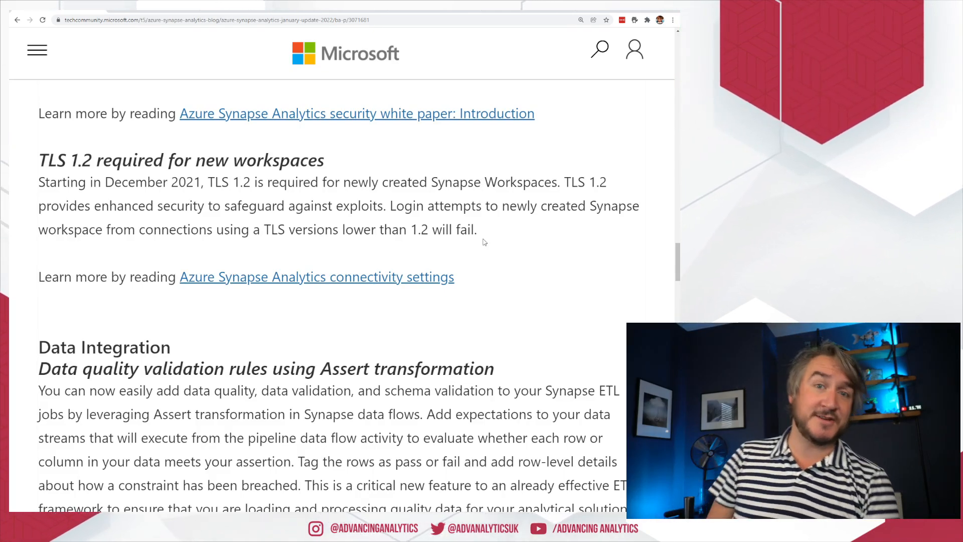
pyautogui.scroll(-3)
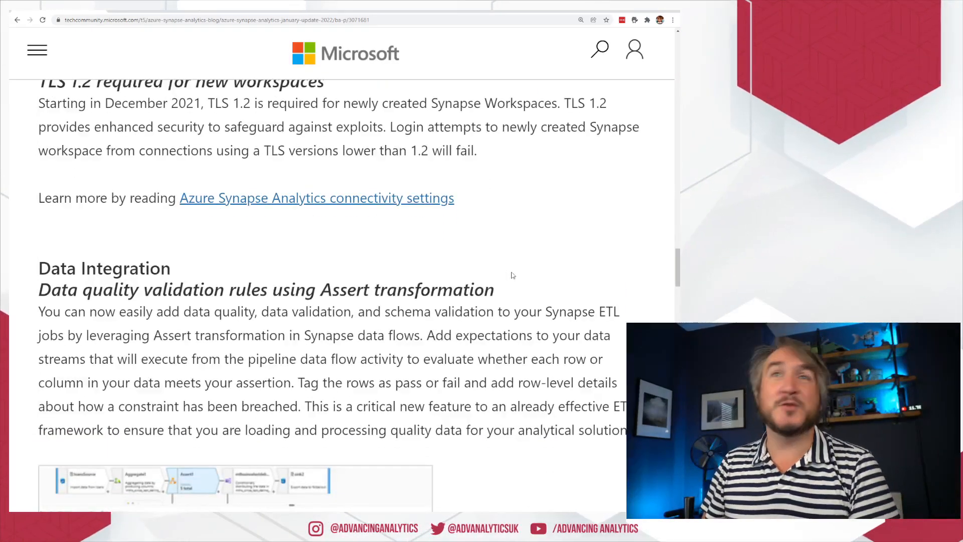
pyautogui.moveTo(551, 238)
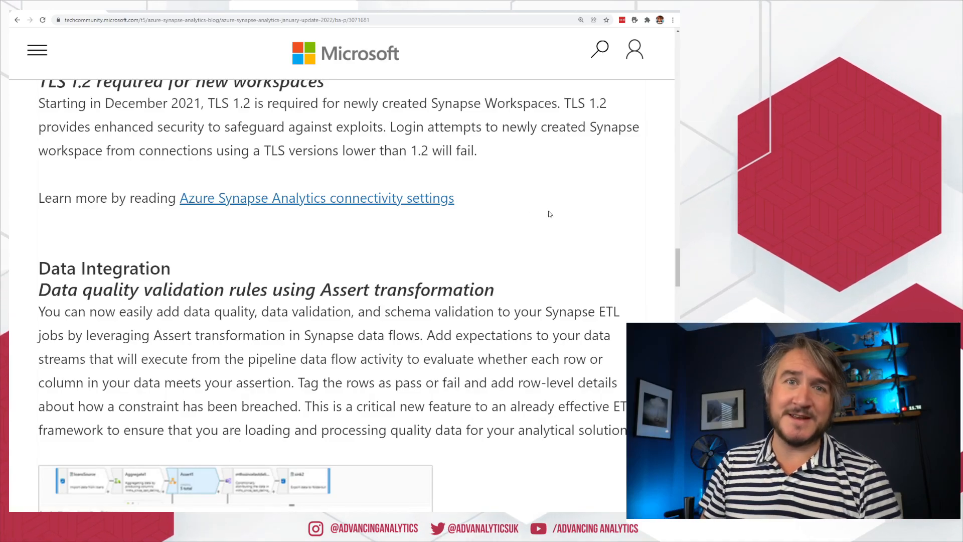
pyautogui.scroll(-3)
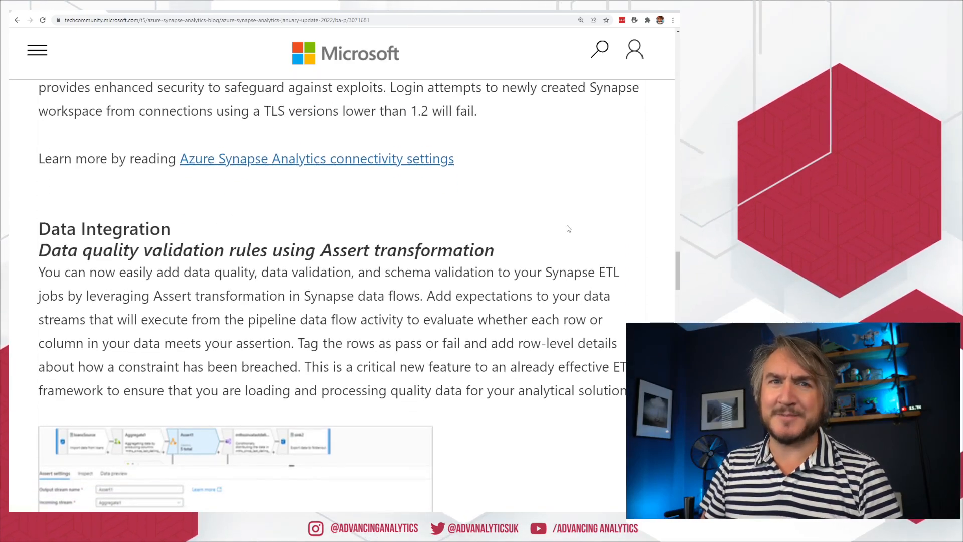
pyautogui.scroll(-3)
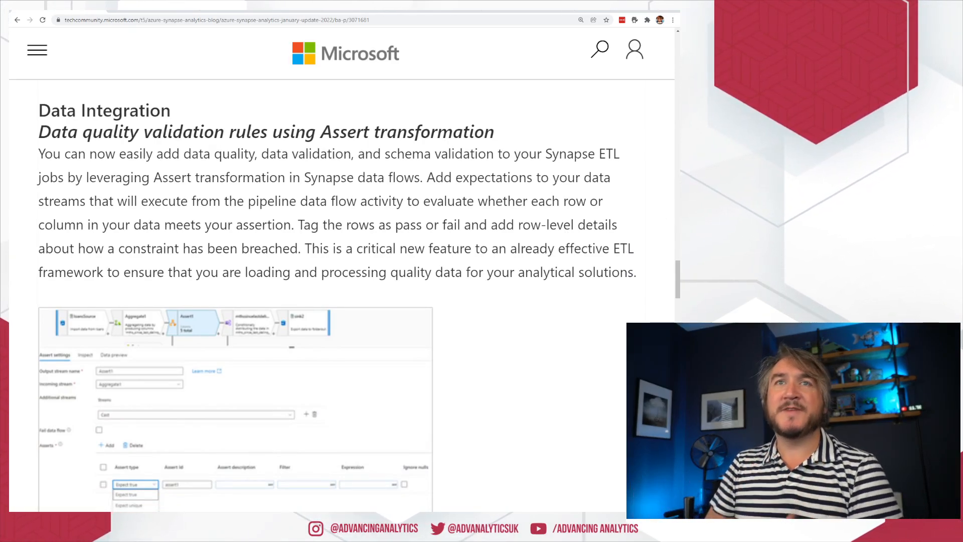
# - Show the Assert settings screenshot and the 'Assert transformation in mapping data flow' link
pyautogui.scroll(-3)
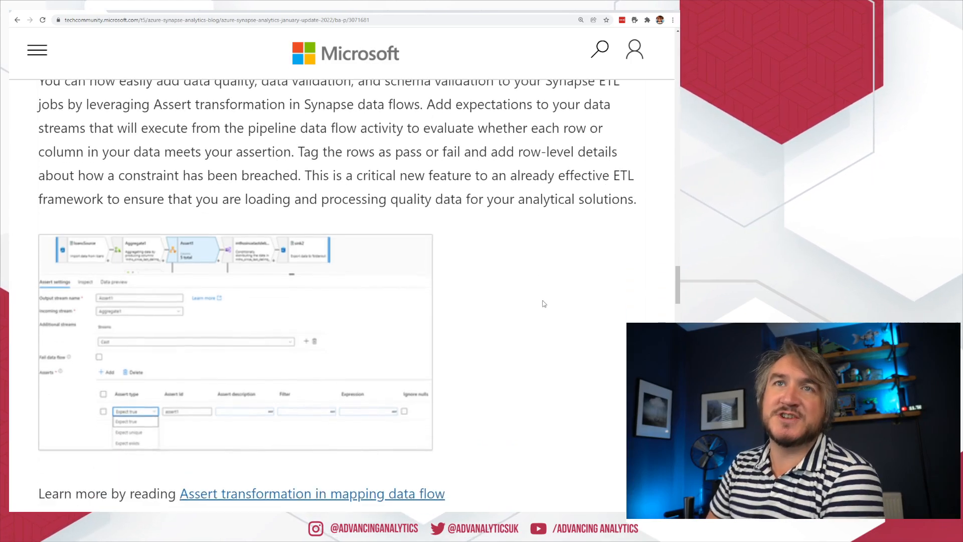
pyautogui.scroll(-3)
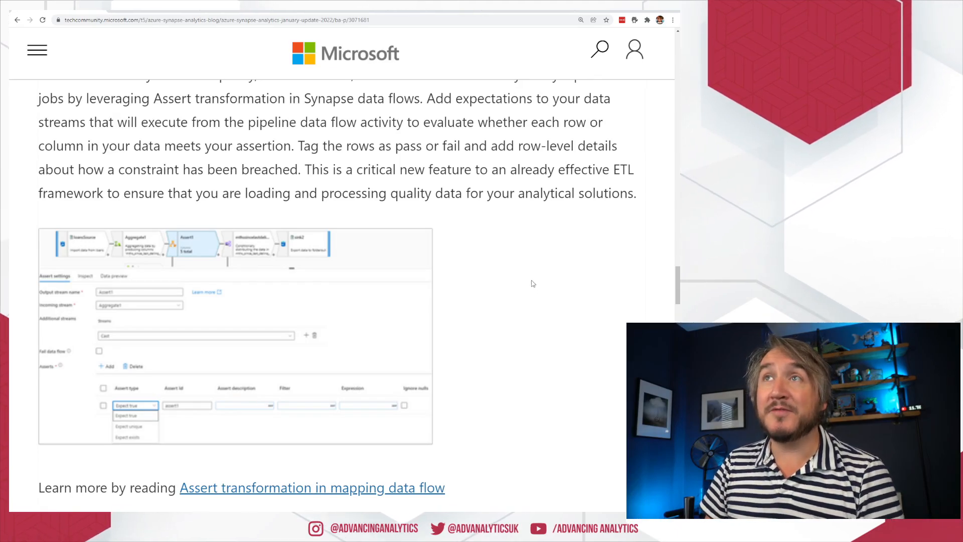
pyautogui.click(312, 487)
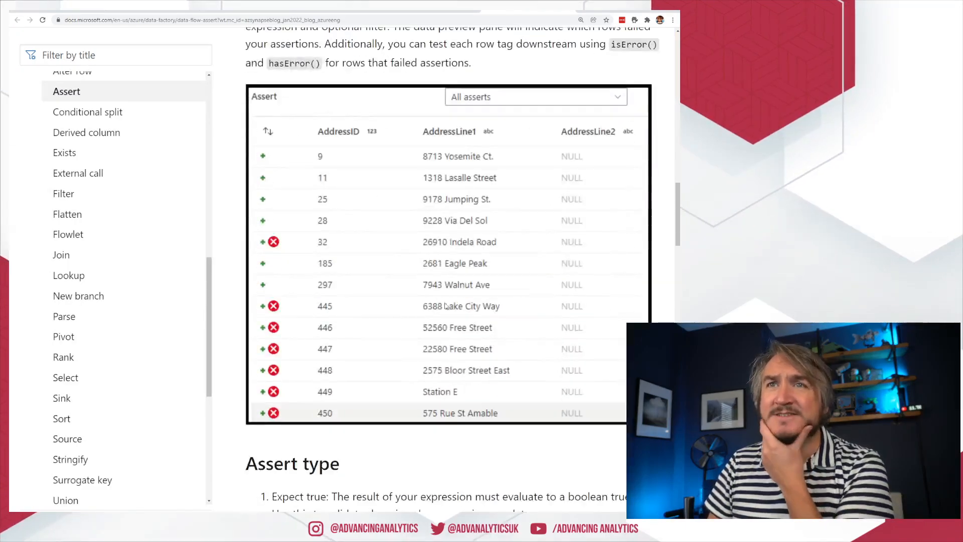
pyautogui.scroll(-3)
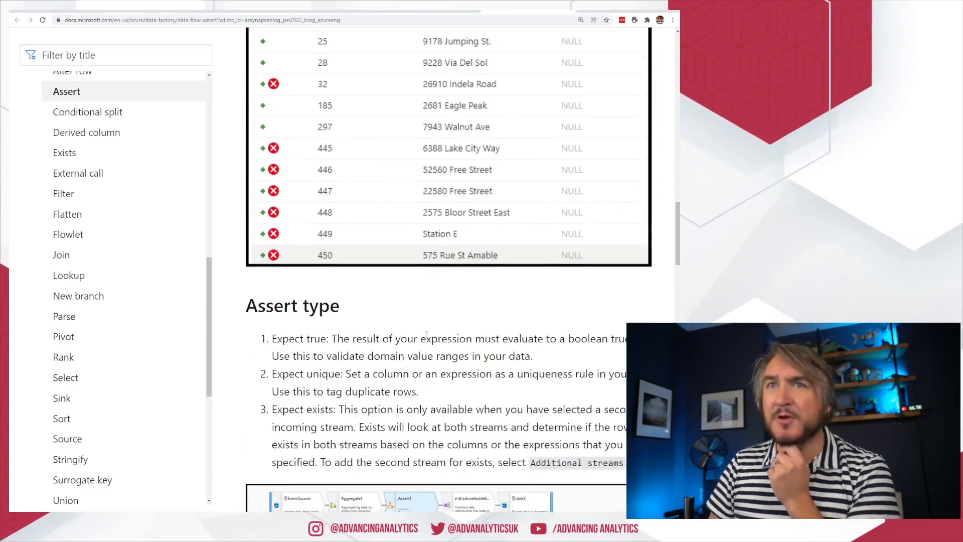
pyautogui.scroll(-3)
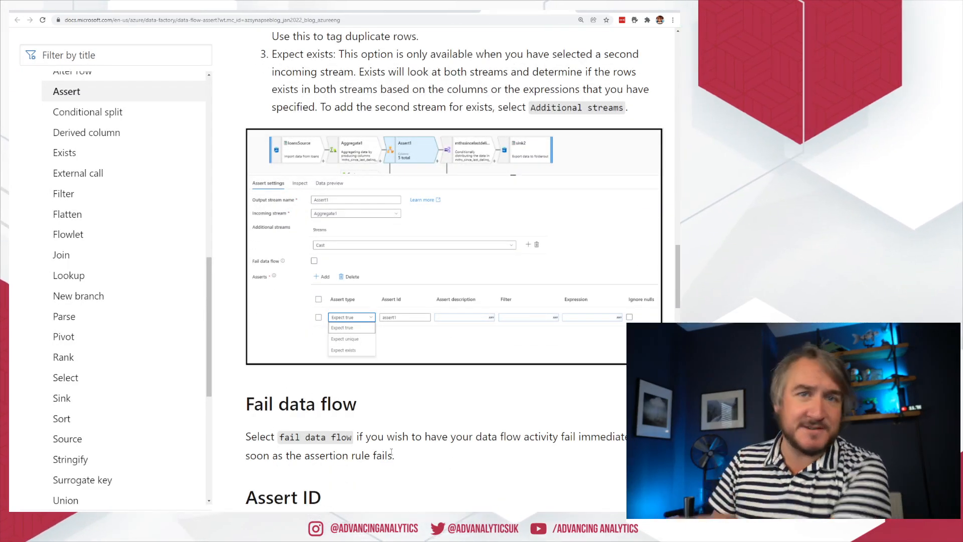
pyautogui.scroll(-3)
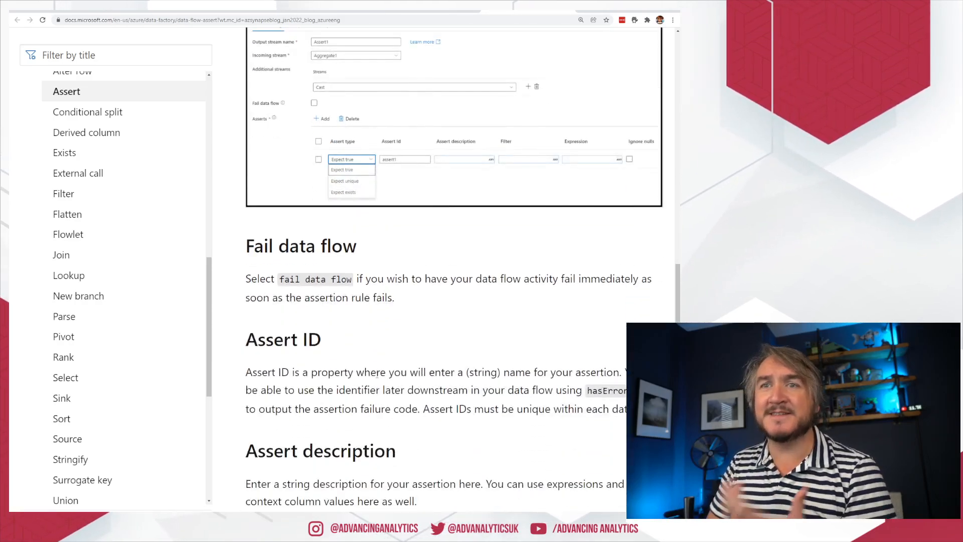
pyautogui.scroll(-3)
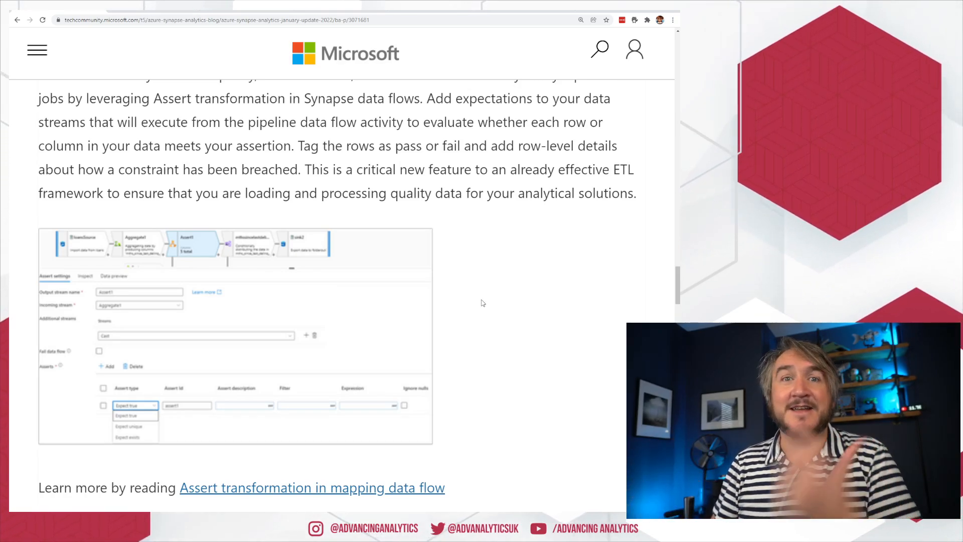
# - Scroll to the 'Native data flow connector for Dynamics' section and the IntelliSense section's start
pyautogui.scroll(-3)
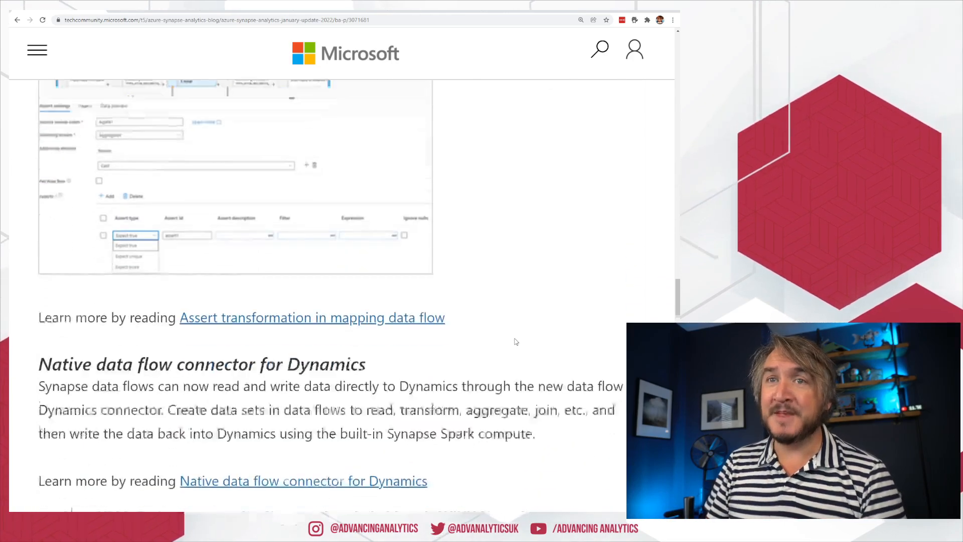
pyautogui.scroll(-3)
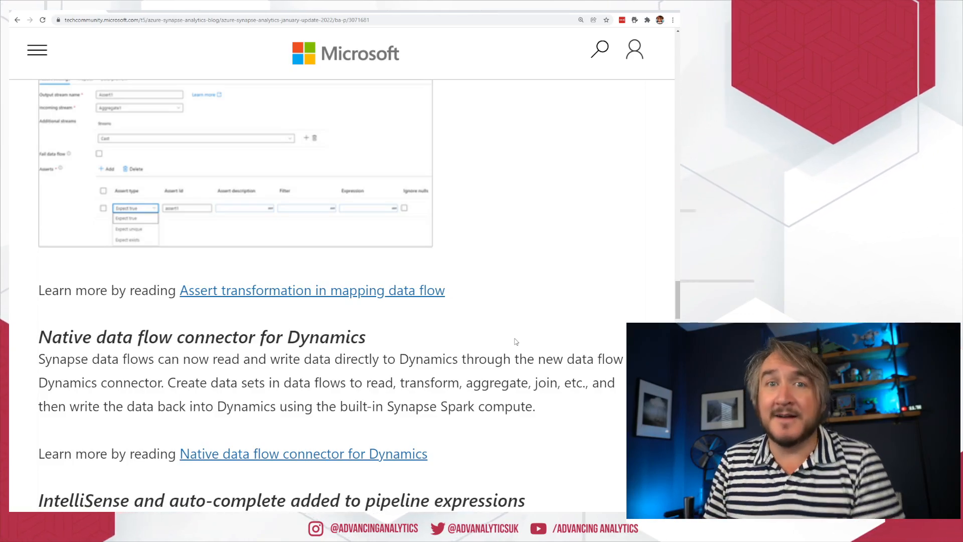
pyautogui.scroll(-3)
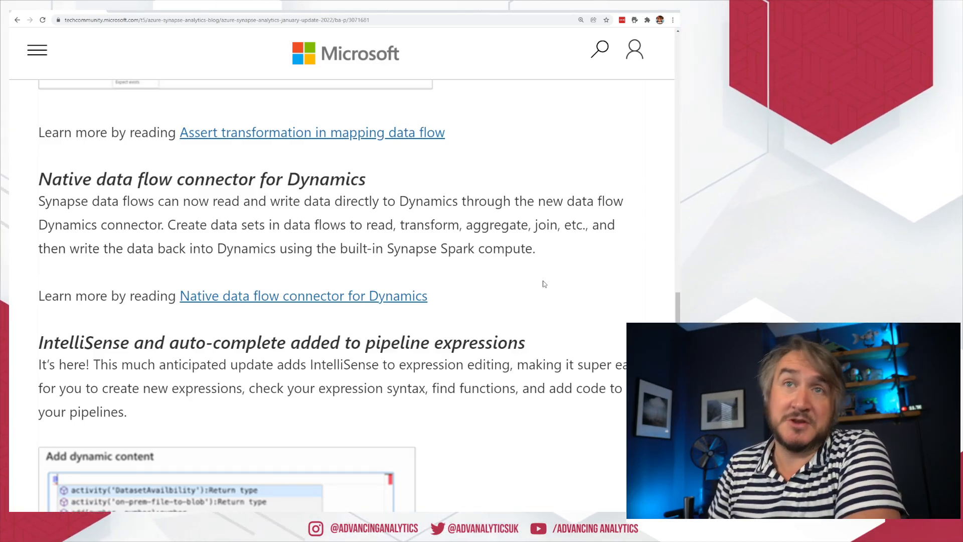
# - Scroll to the IntelliSense pipeline expressions heading and its Add dynamic content screenshot
pyautogui.scroll(-3)
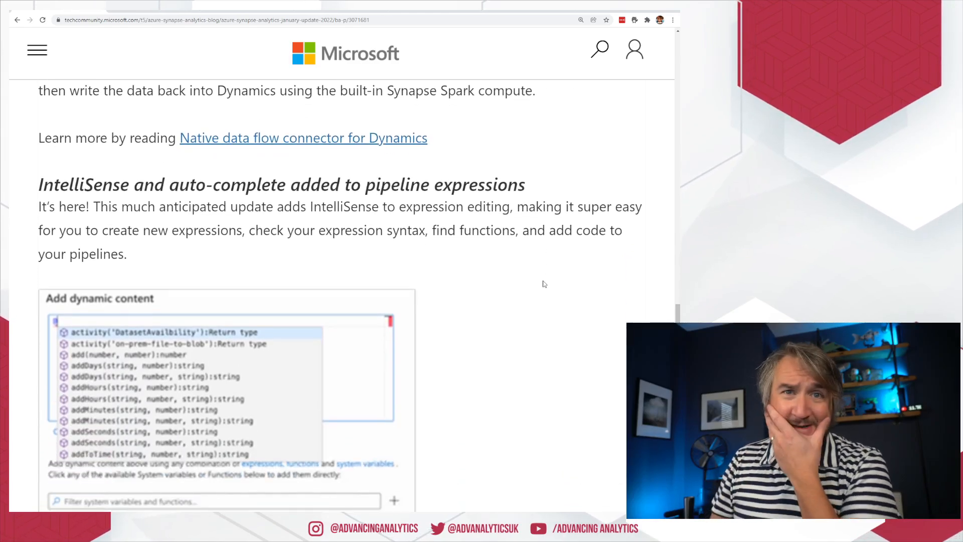
pyautogui.scroll(-3)
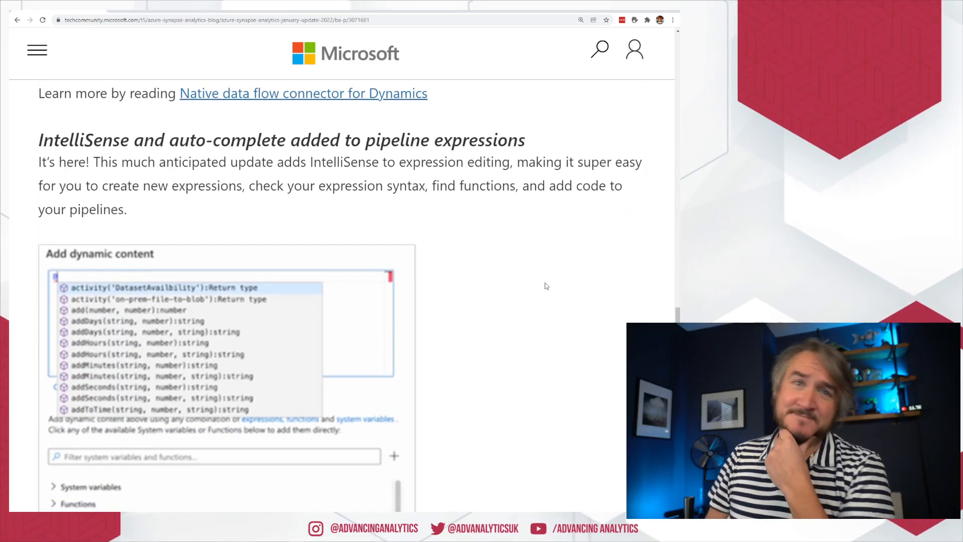
pyautogui.scroll(-3)
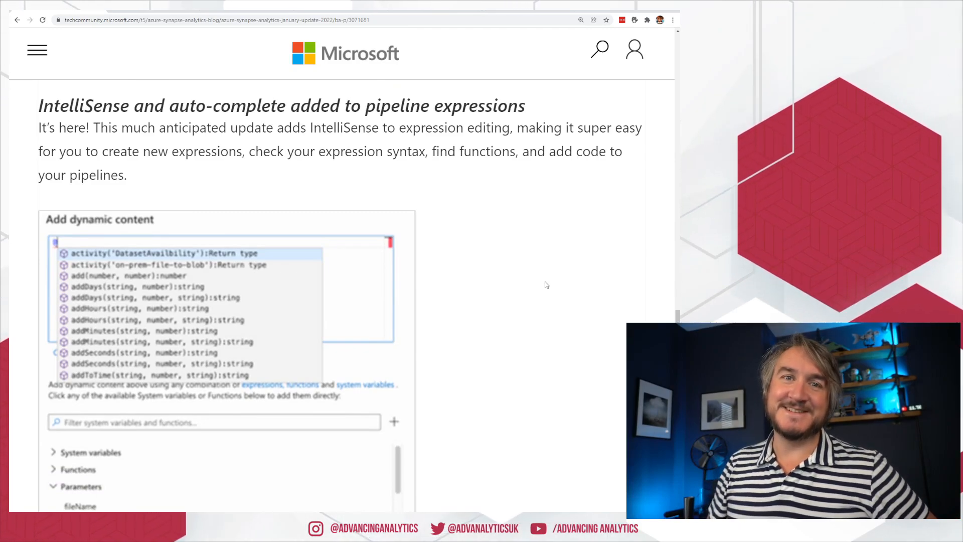
pyautogui.scroll(-3)
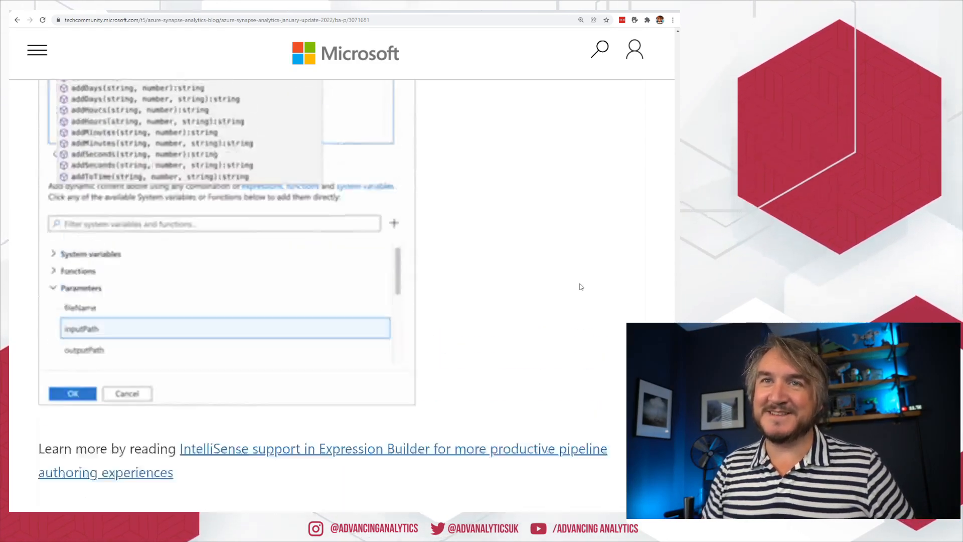
pyautogui.scroll(3)
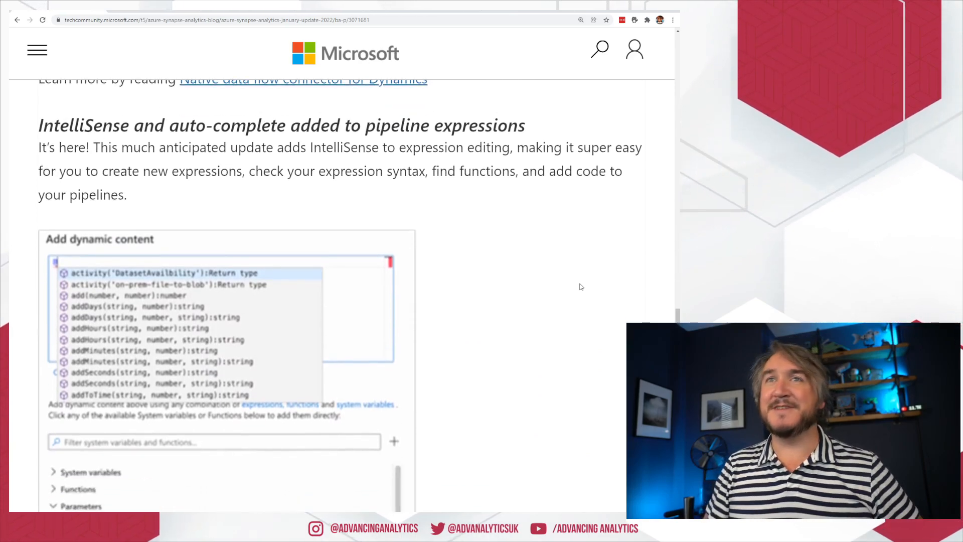
pyautogui.scroll(-3)
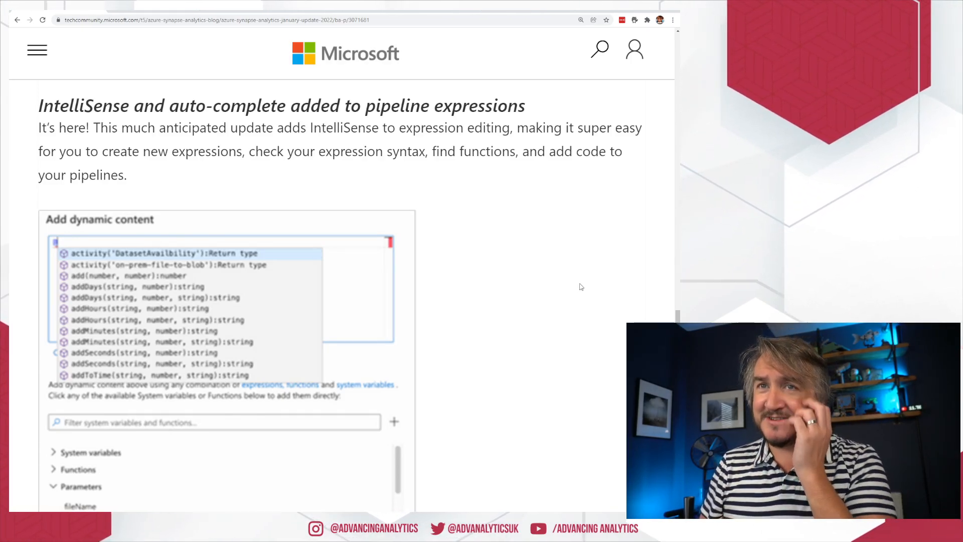
pyautogui.moveTo(611, 292)
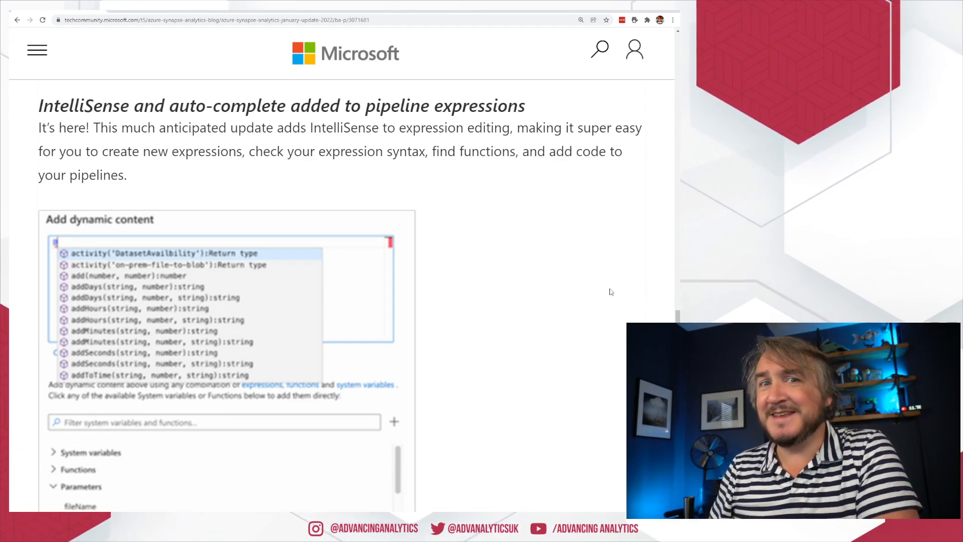
# - Scroll past the IntelliSense screenshot to the COPY schema discovery and HASHBYTES sections
pyautogui.scroll(-3)
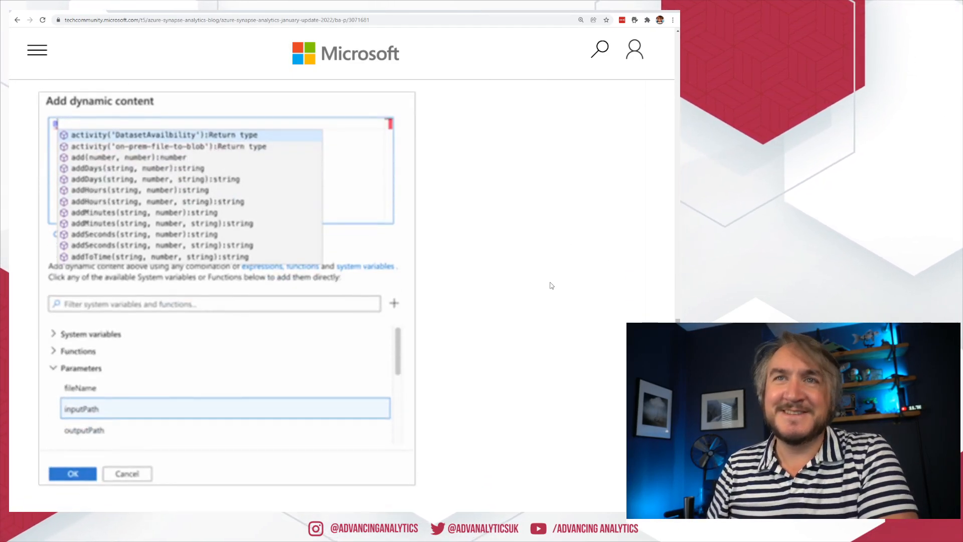
pyautogui.scroll(-3)
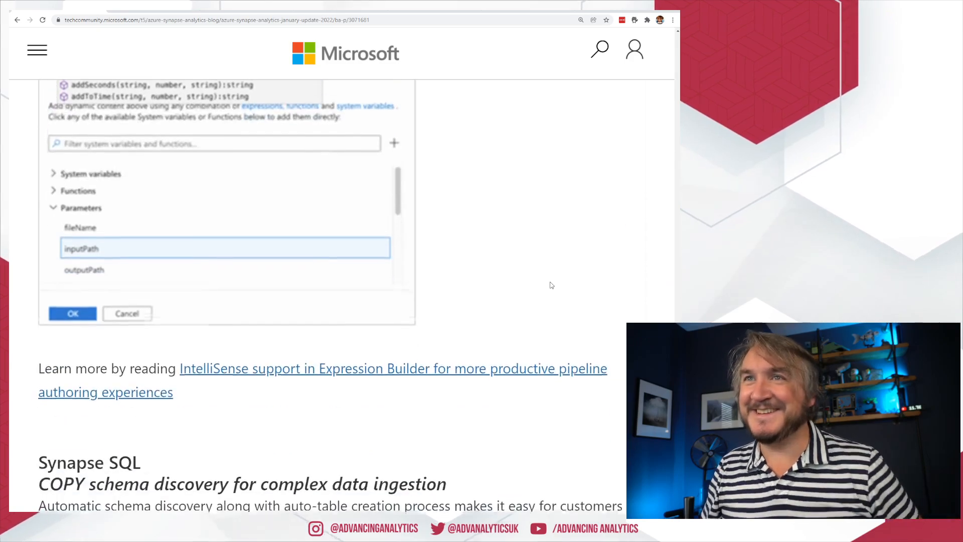
pyautogui.scroll(-3)
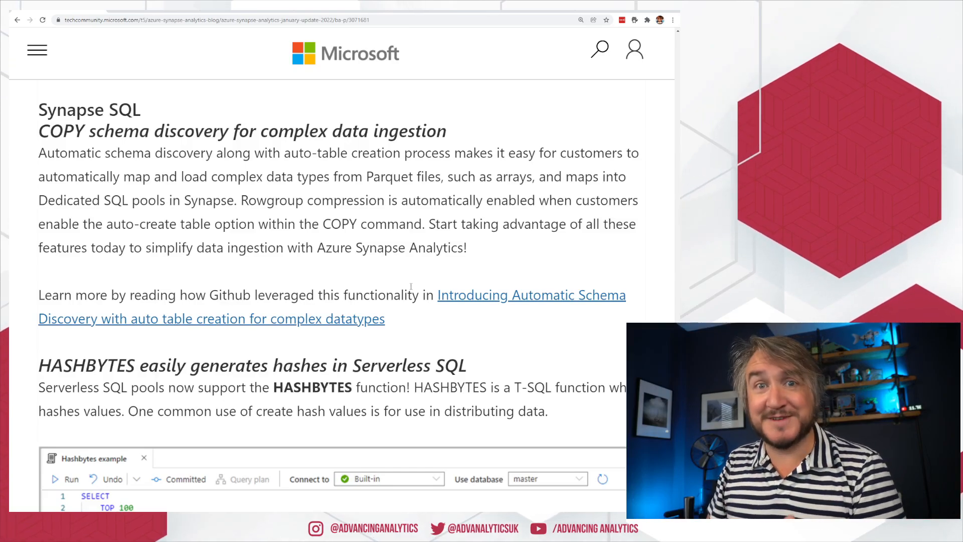
# - Scroll through the HASHBYTES example and supported hash types to the post's likes and comments
pyautogui.scroll(-3)
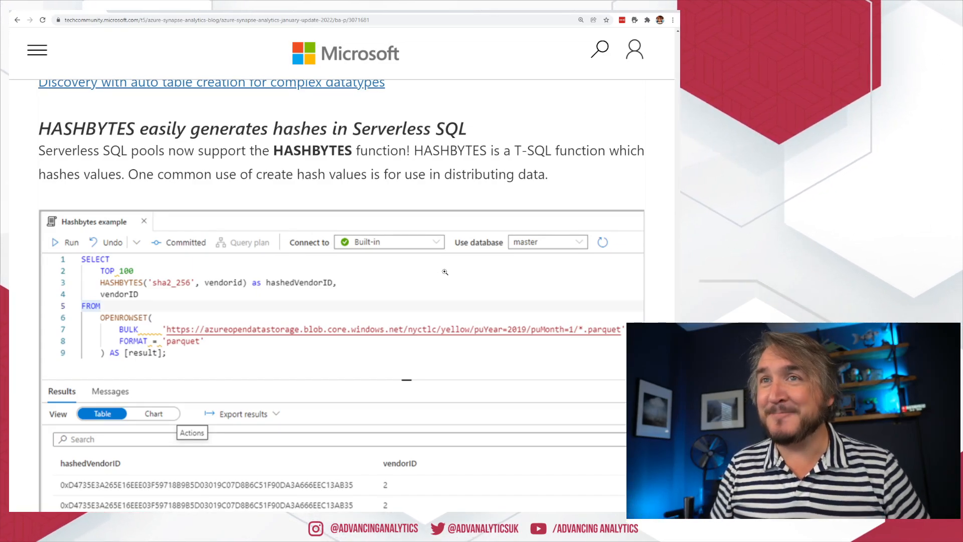
pyautogui.scroll(-3)
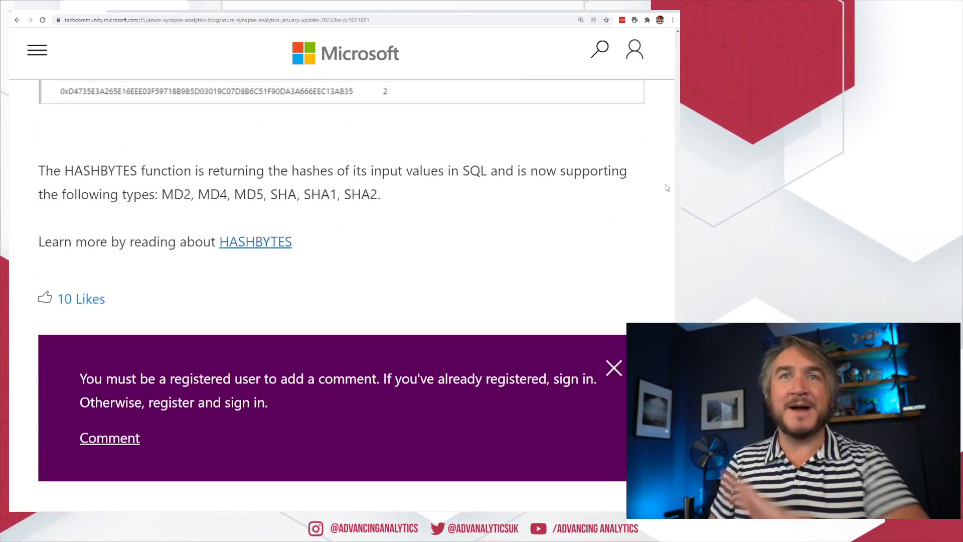